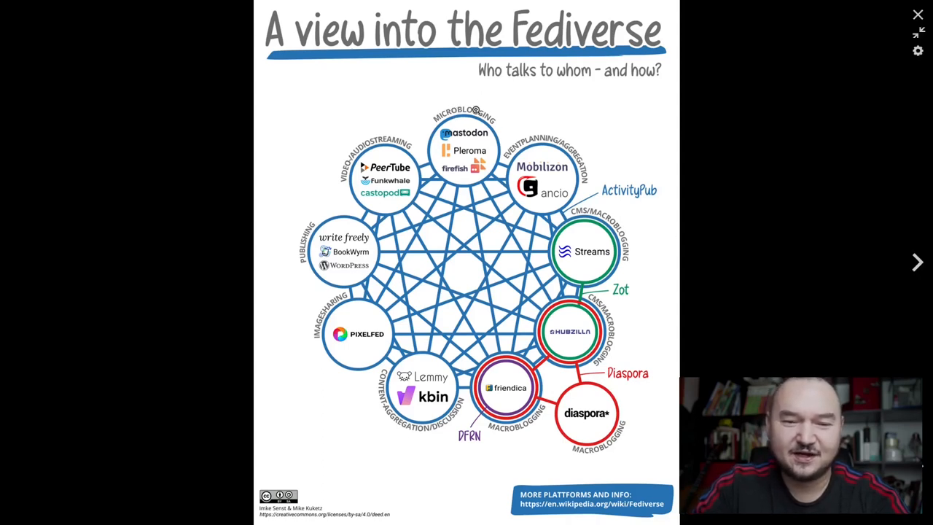
pyautogui.moveTo(470, 359)
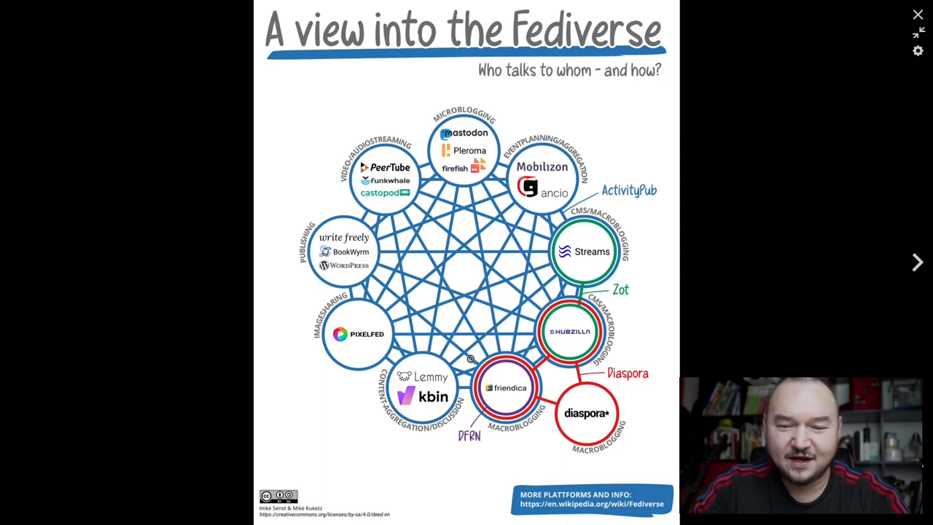
pyautogui.moveTo(641, 457)
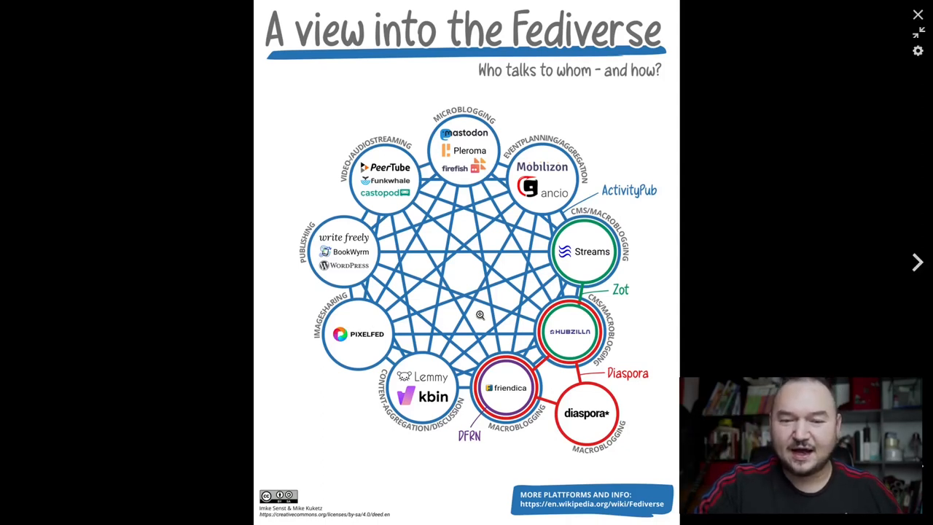
pyautogui.moveTo(432, 204)
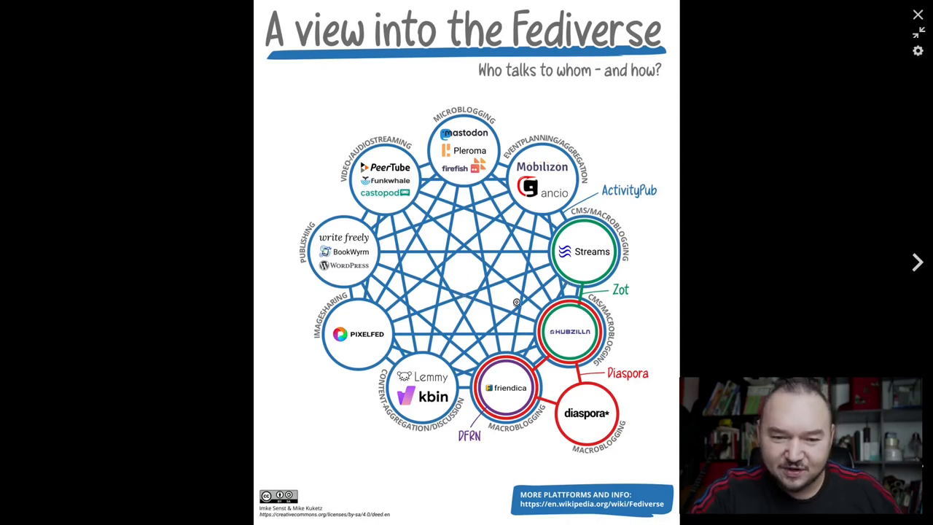
pyautogui.moveTo(581, 335)
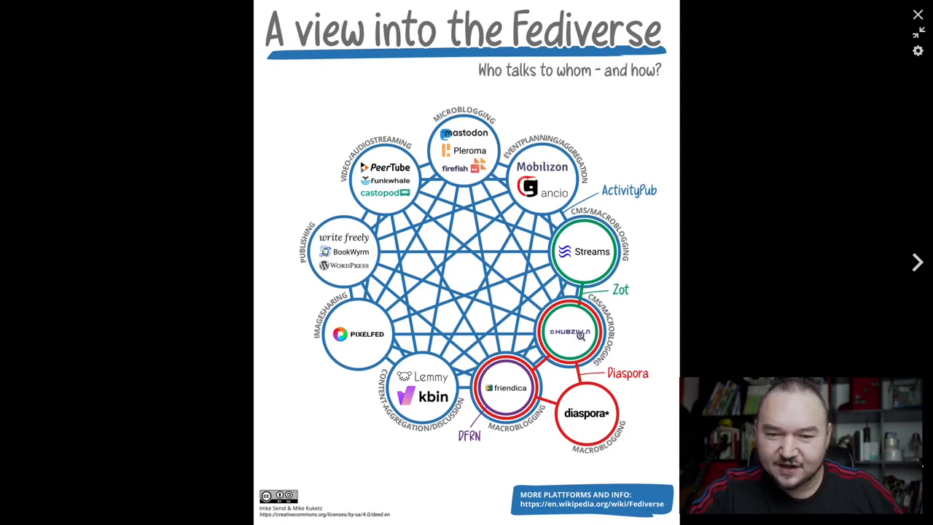
pyautogui.moveTo(414, 201)
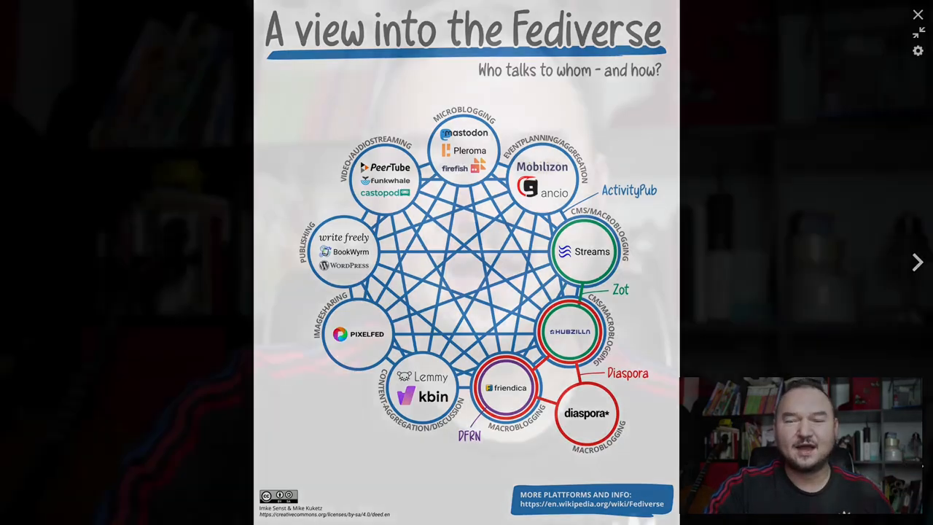
# Close the Fediverse diagram and scroll through the Mastodon column deck.
pyautogui.click(918, 14)
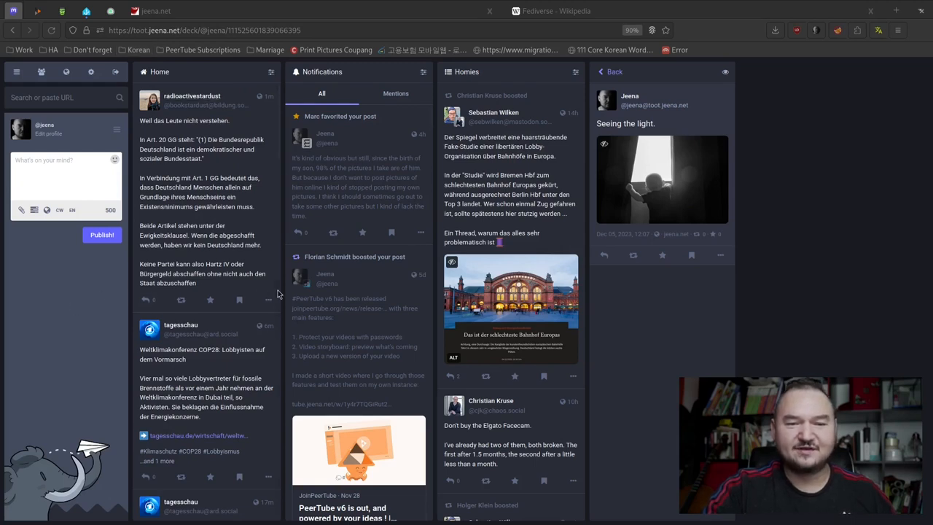
pyautogui.moveTo(437, 357)
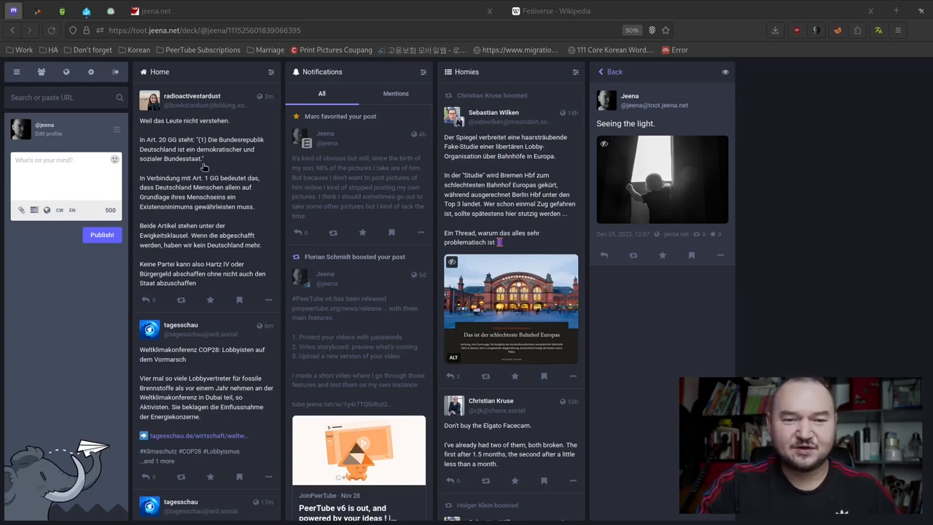
pyautogui.moveTo(344, 326)
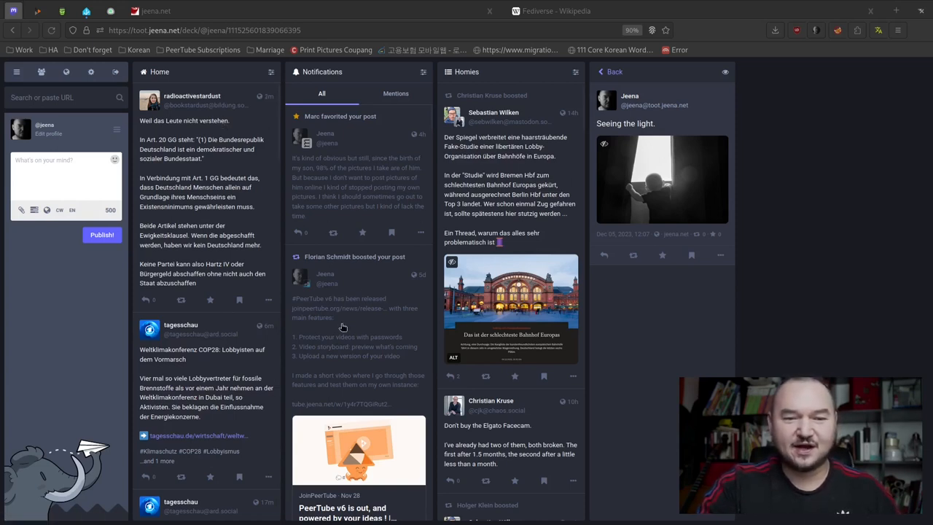
pyautogui.moveTo(193, 247)
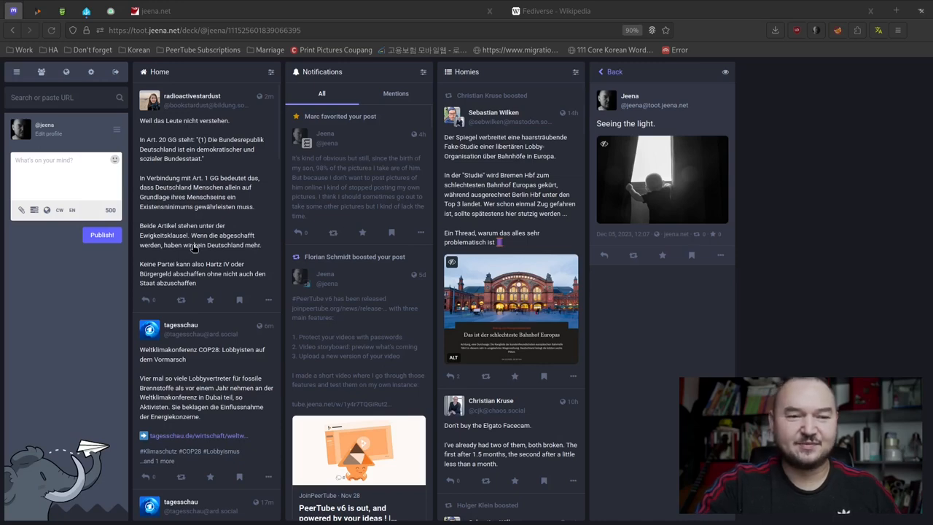
pyautogui.scroll(-3)
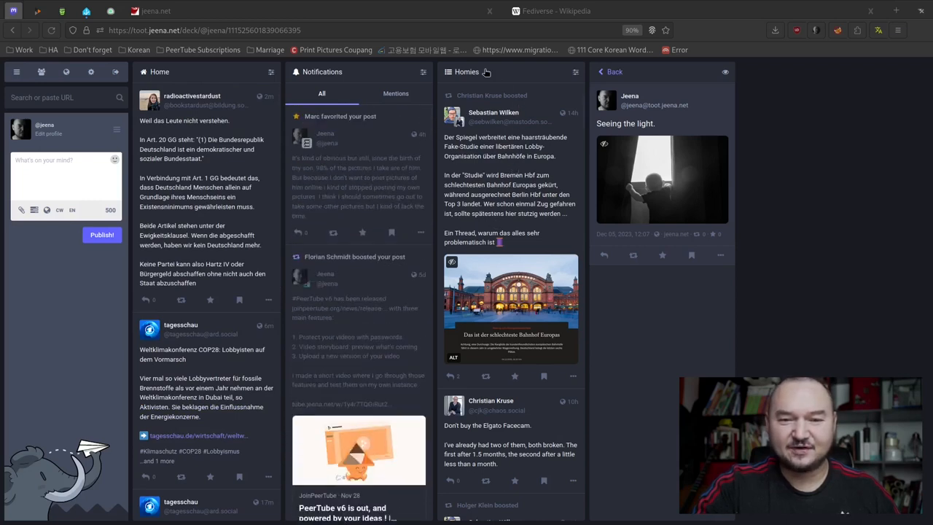
pyautogui.click(574, 72)
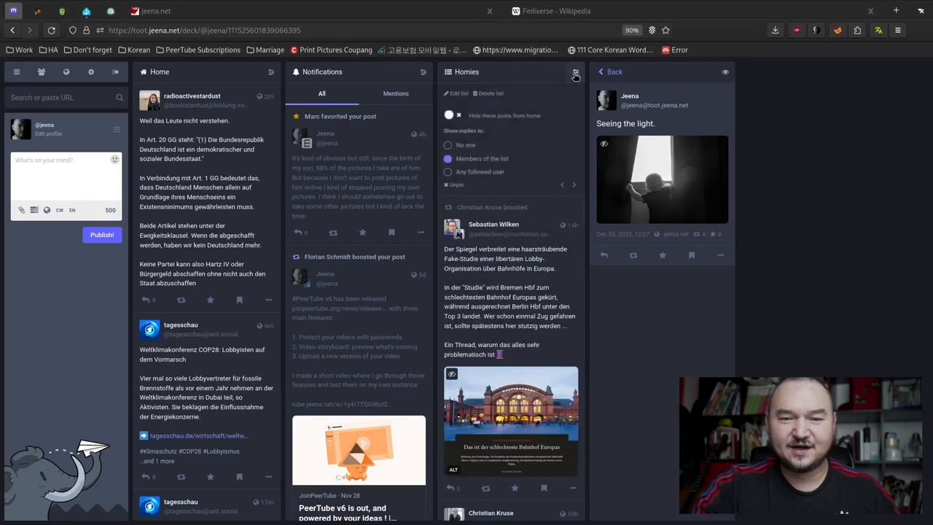
pyautogui.moveTo(510, 96)
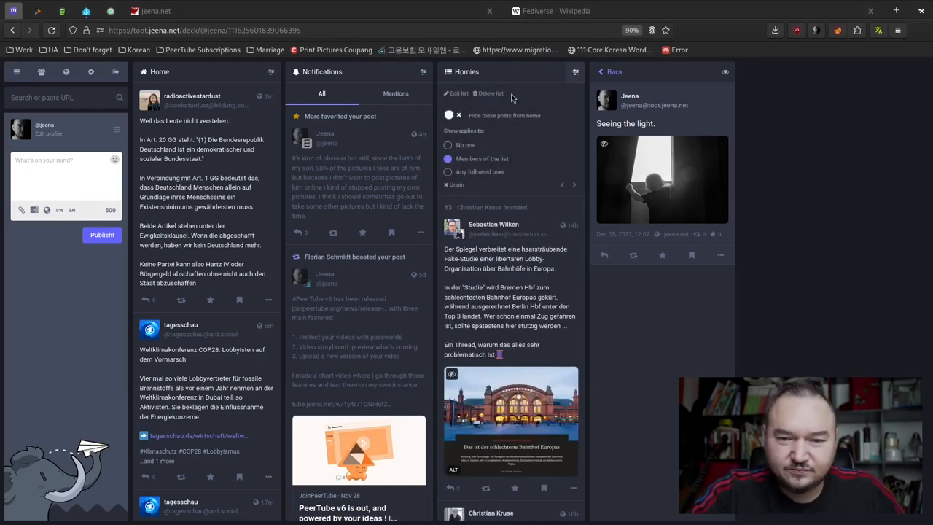
pyautogui.moveTo(496, 305)
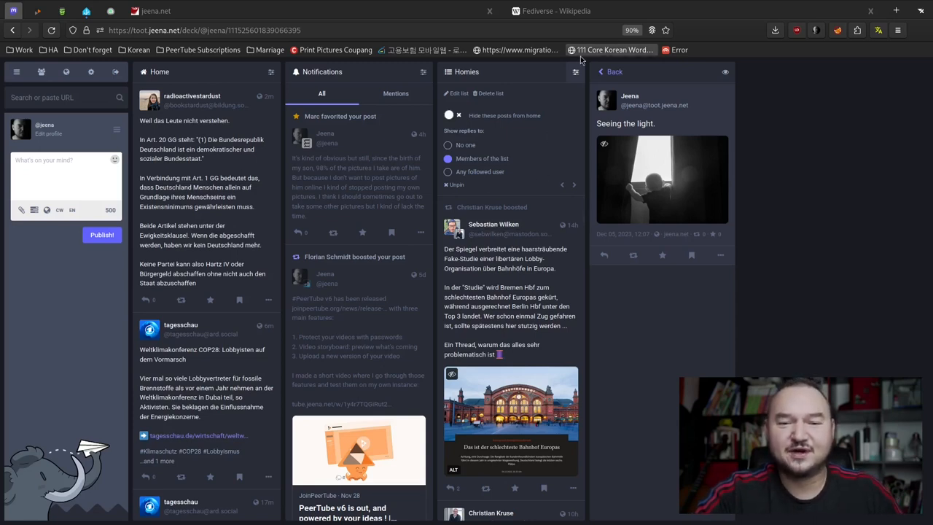
pyautogui.moveTo(576, 76)
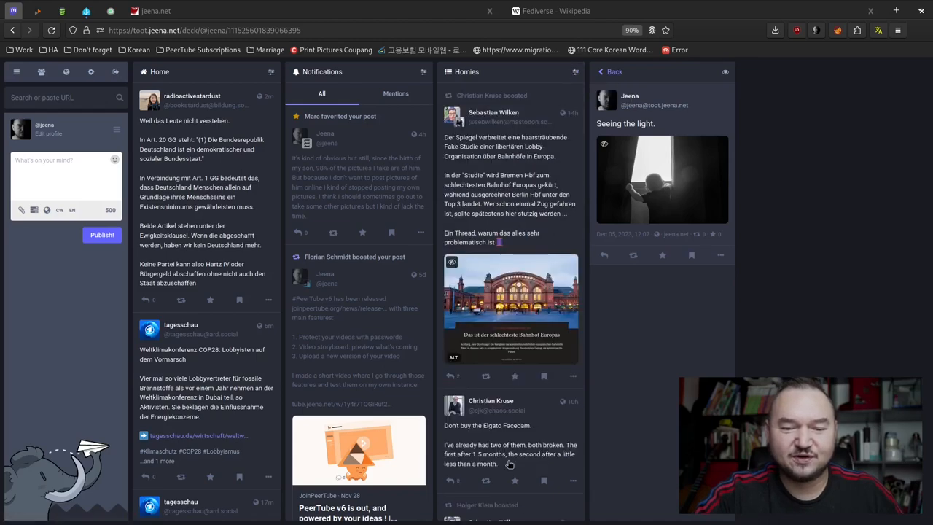
pyautogui.scroll(-3)
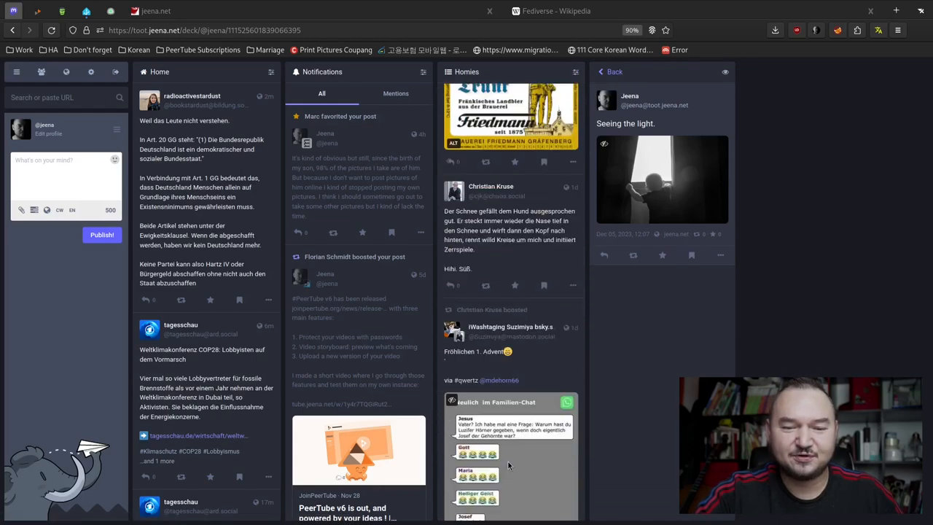
pyautogui.scroll(-3)
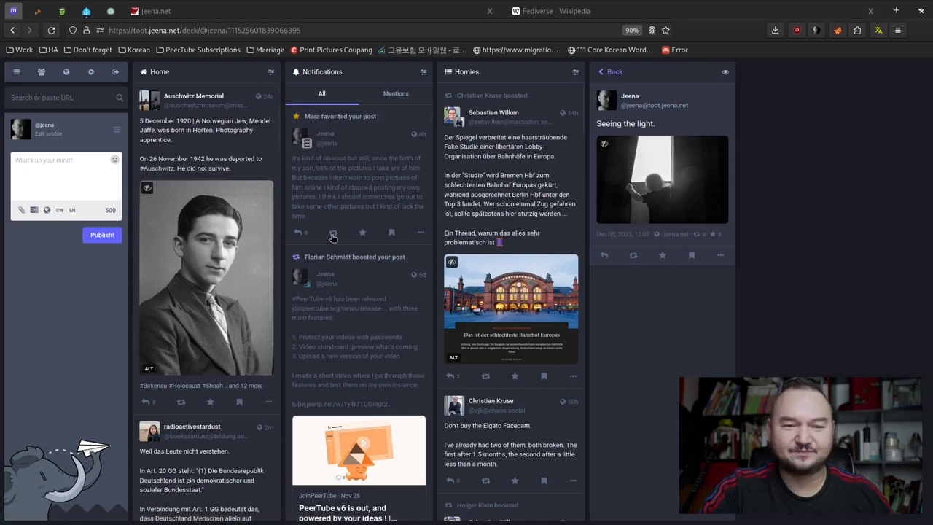
pyautogui.moveTo(403, 315)
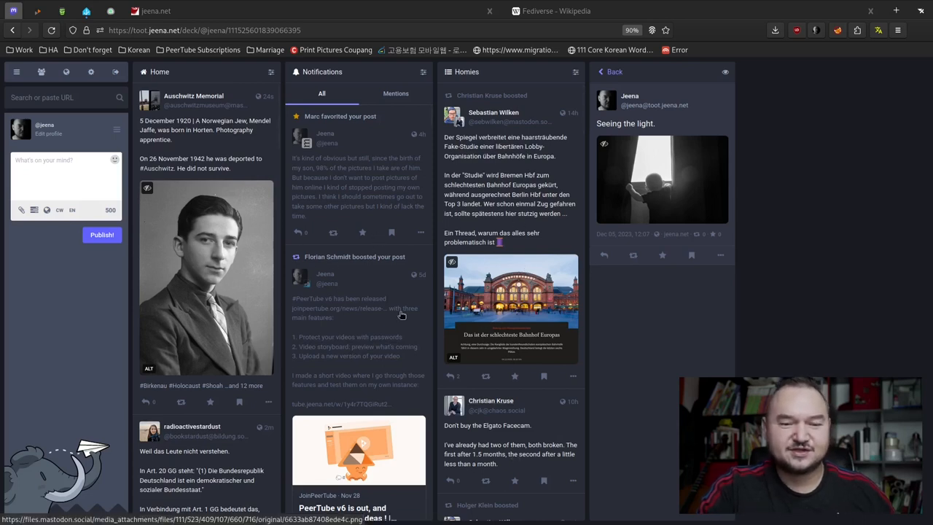
pyautogui.moveTo(361, 246)
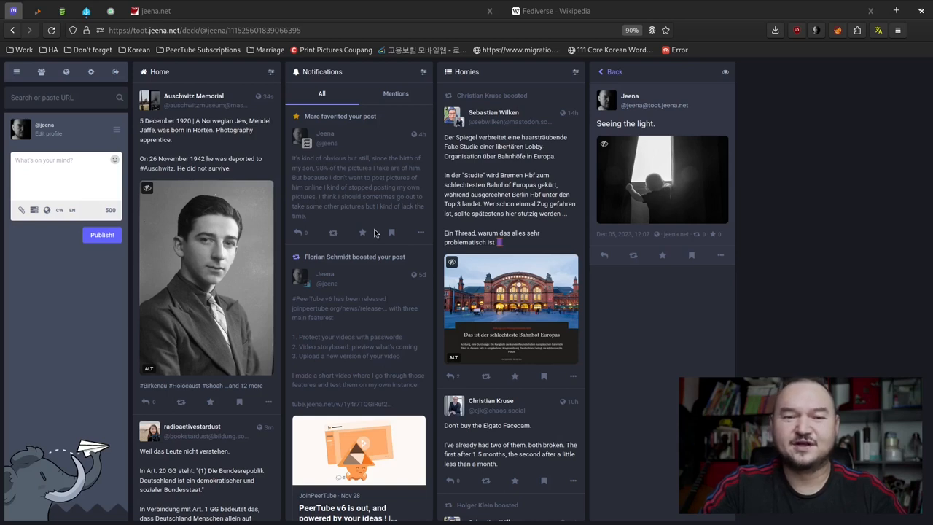
pyautogui.moveTo(324, 309)
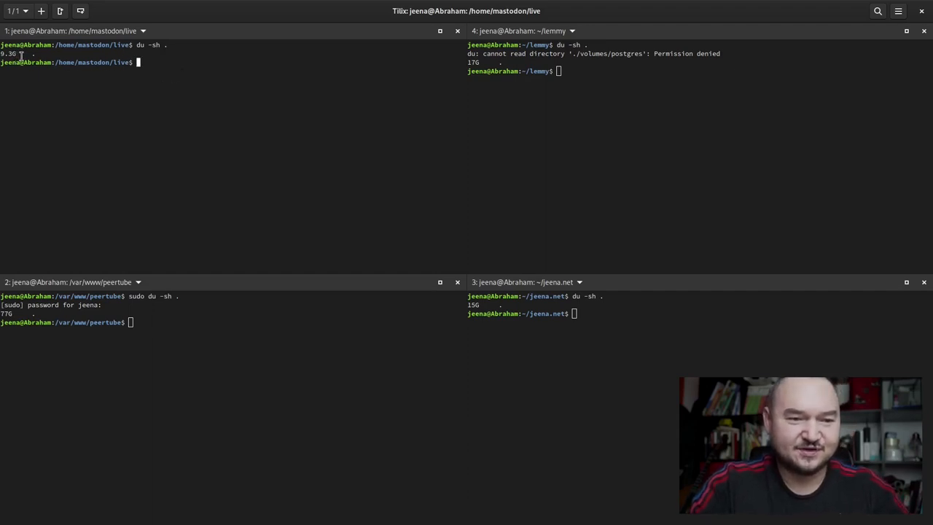
pyautogui.moveTo(173, 90)
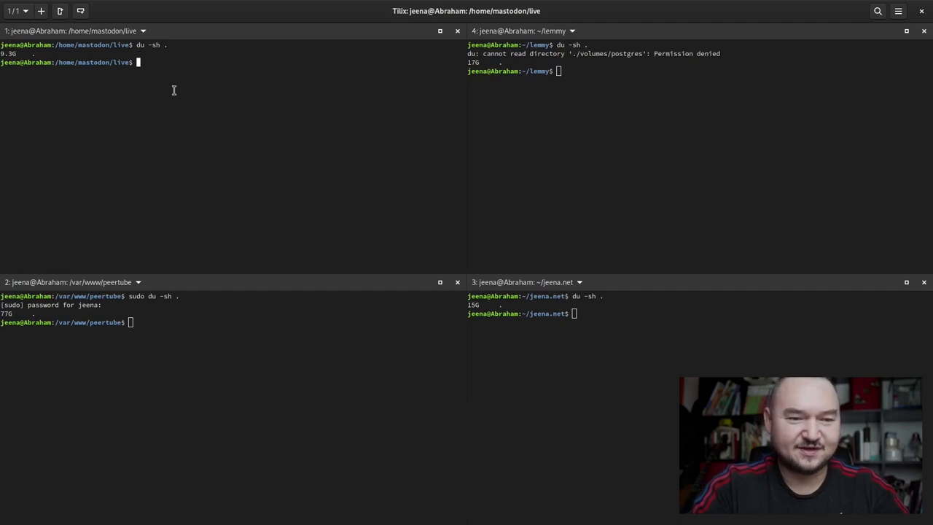
# List the Mastodon live directory contents with ls in the Tilix pane.
pyautogui.write('ls')
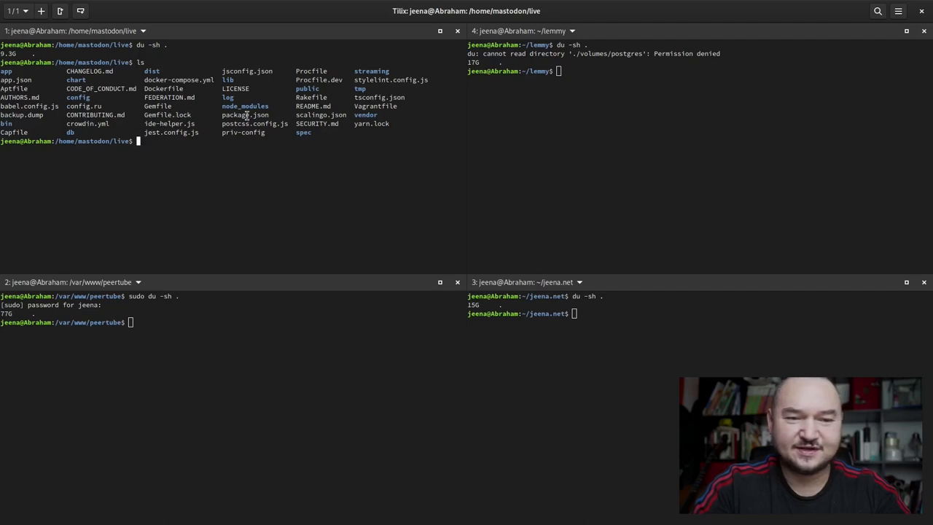
pyautogui.moveTo(251, 99)
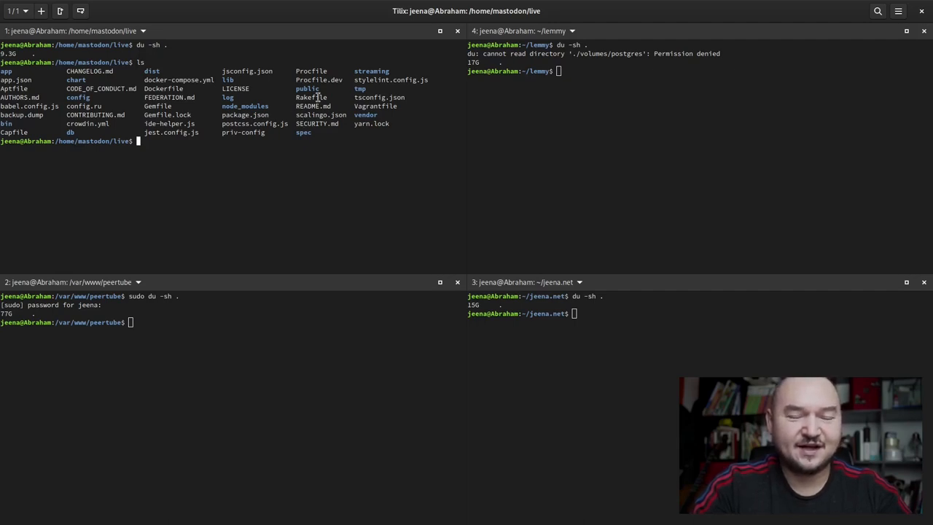
pyautogui.moveTo(711, 116)
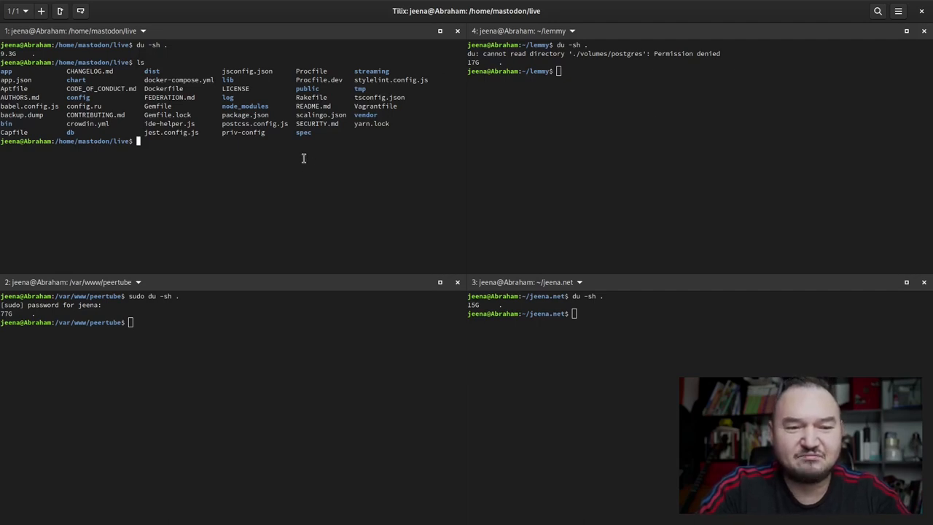
pyautogui.moveTo(236, 166)
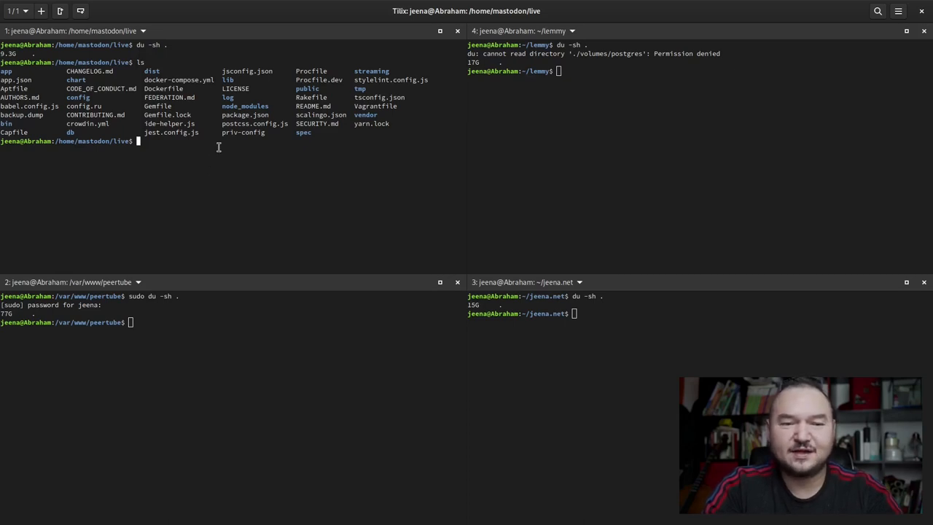
pyautogui.moveTo(234, 146)
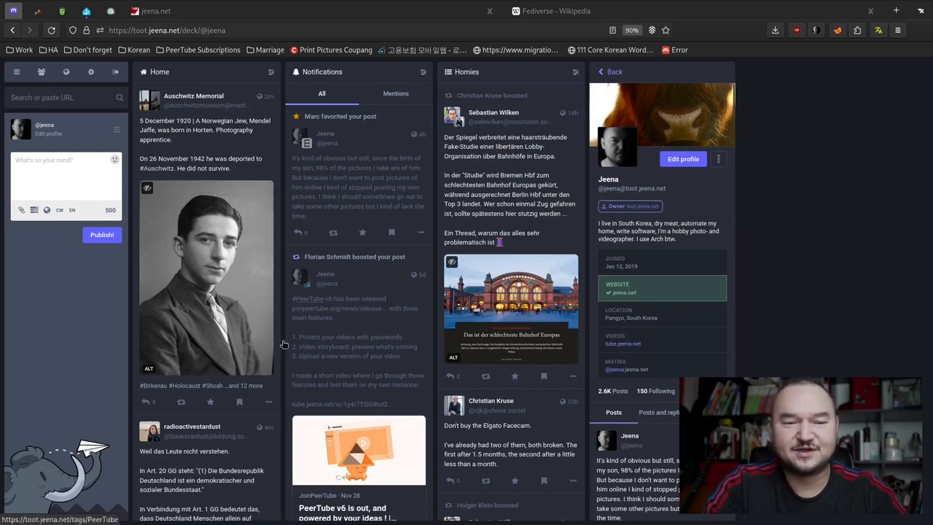
pyautogui.moveTo(226, 209)
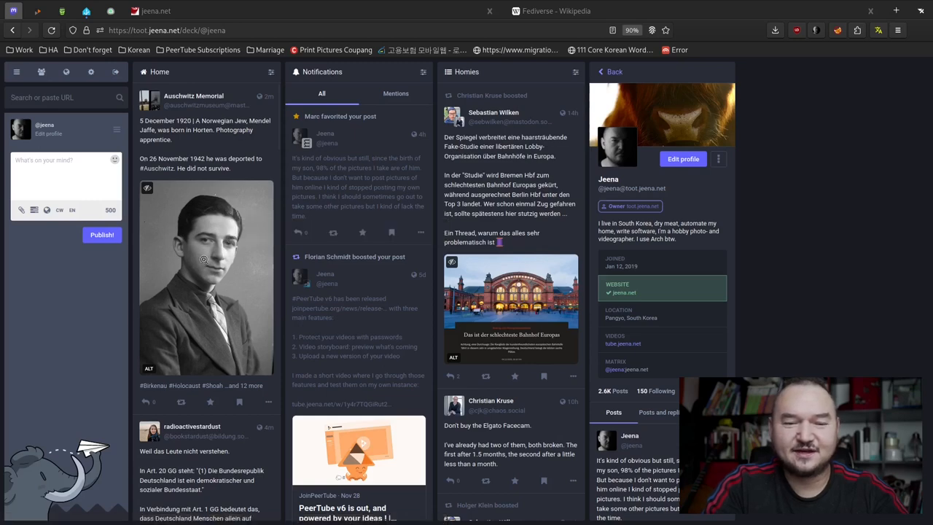
pyautogui.moveTo(275, 195)
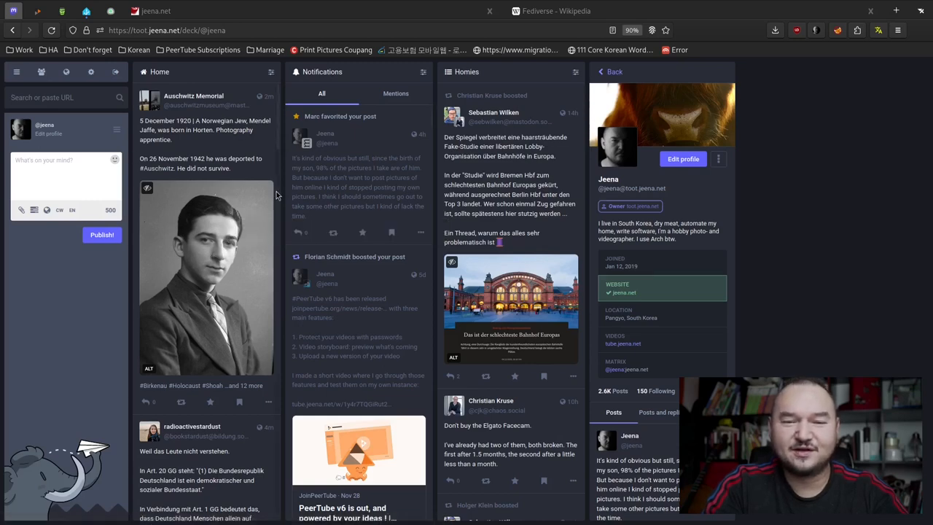
pyautogui.moveTo(324, 351)
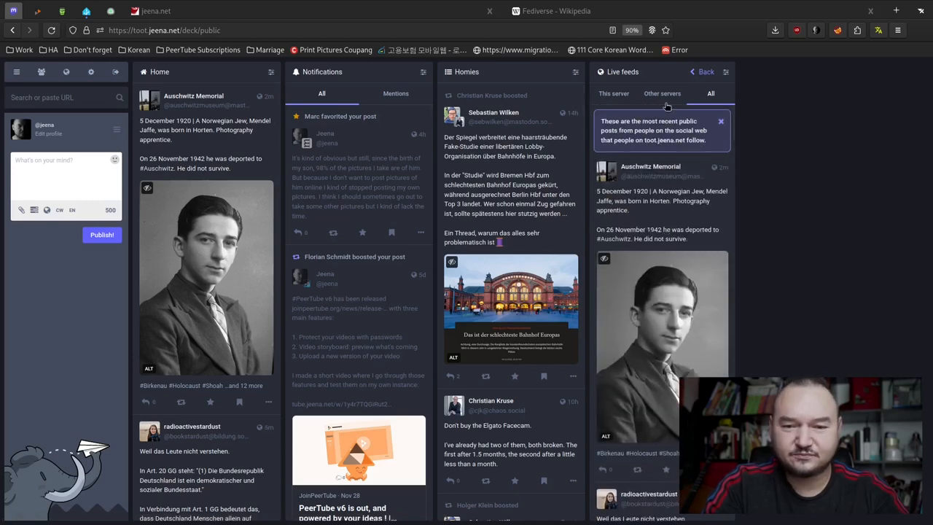
pyautogui.moveTo(642, 325)
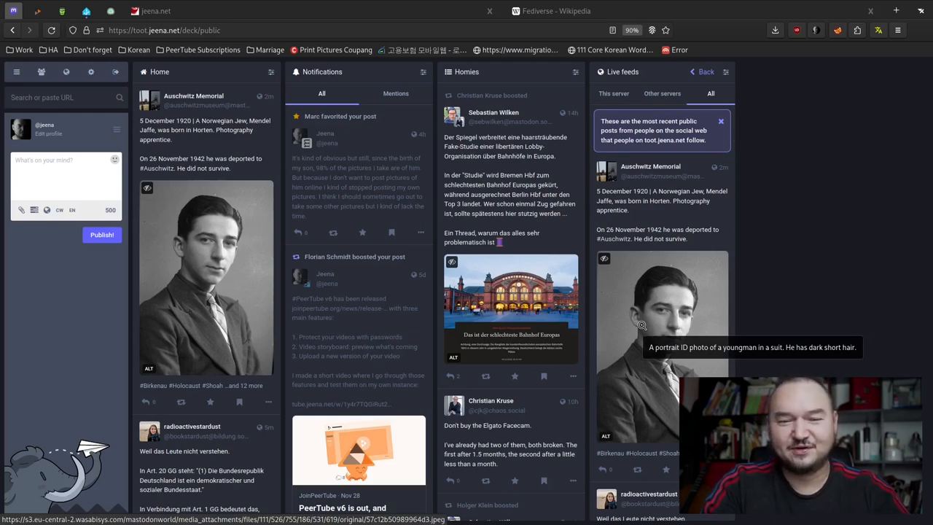
pyautogui.moveTo(215, 297)
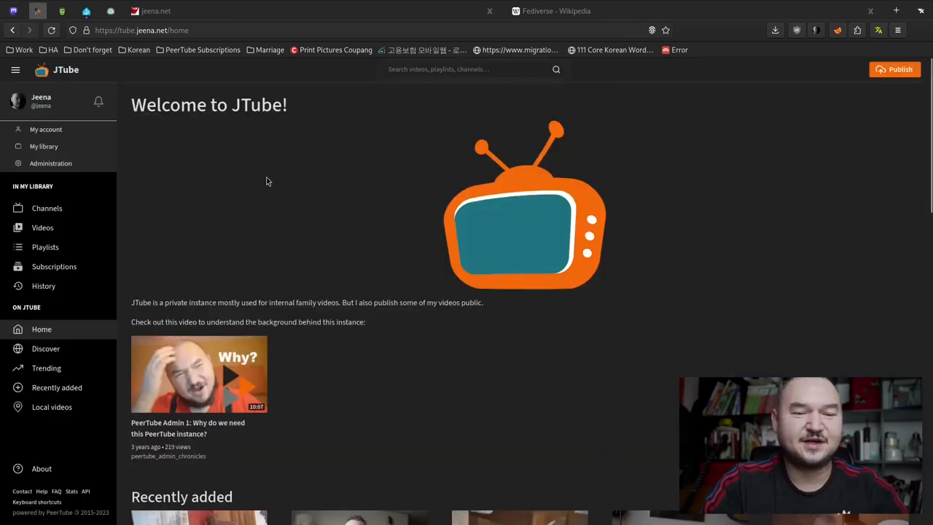
pyautogui.moveTo(370, 238)
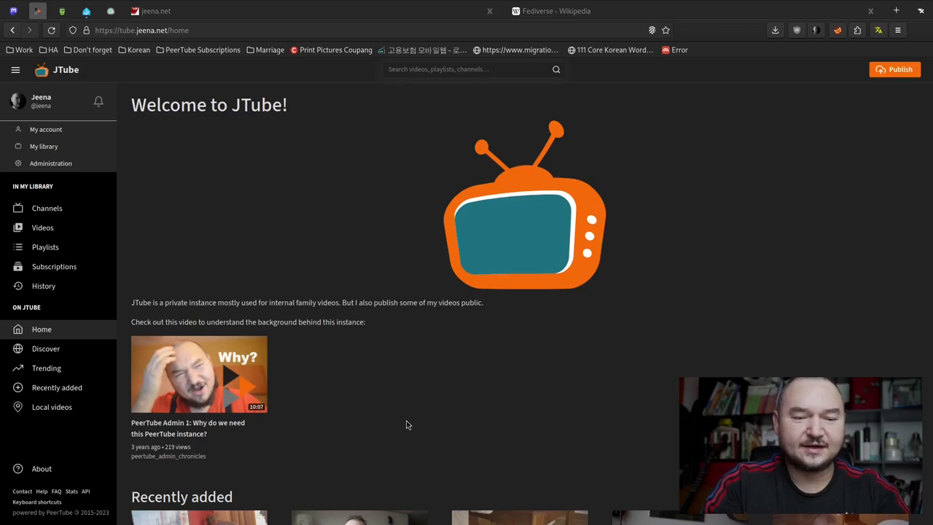
pyautogui.moveTo(54, 265)
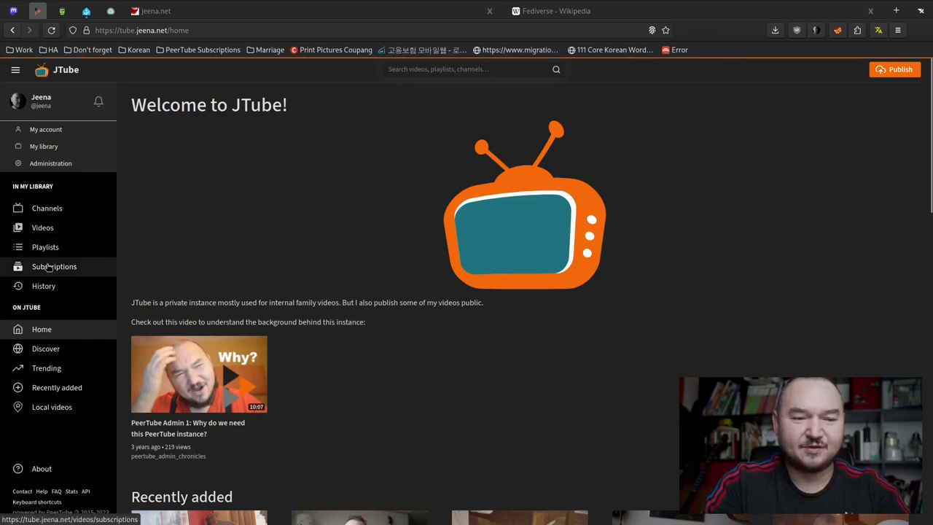
# Show the JTube feed of videos from subscribed channels.
pyautogui.click(54, 266)
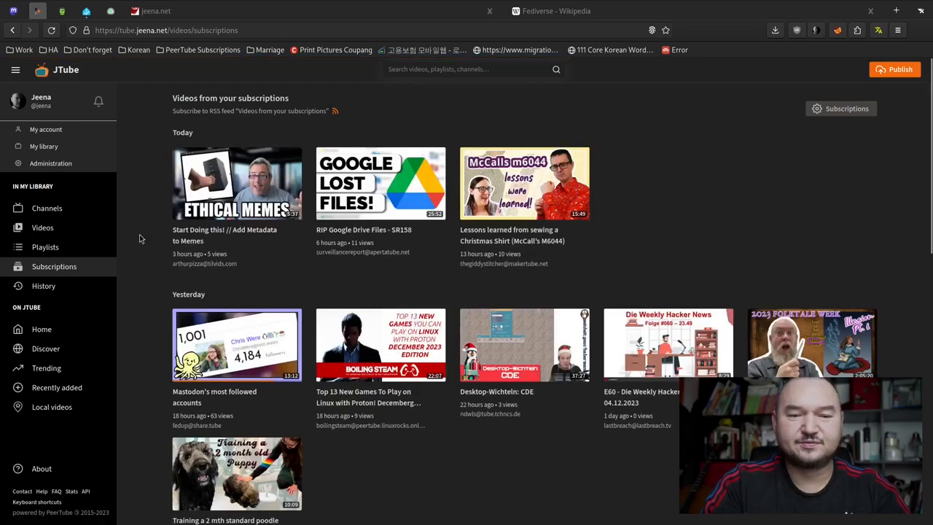
pyautogui.moveTo(652, 201)
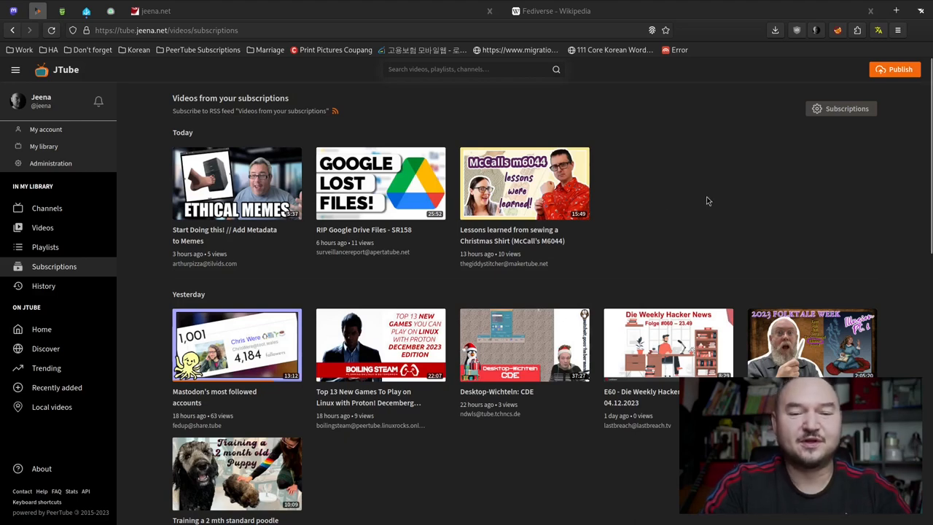
pyautogui.moveTo(236, 184)
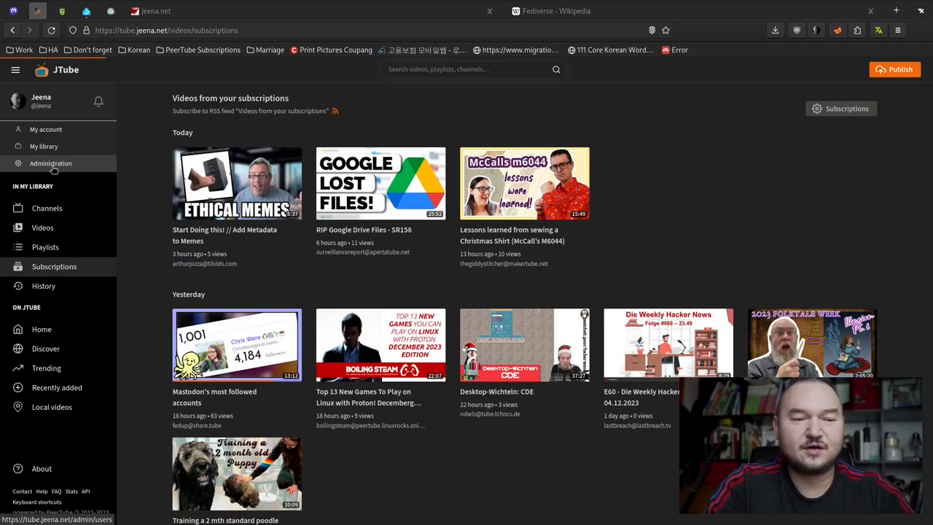
# Review the instances this server follows under Administration > Federation, then browse the Discover overview.
pyautogui.click(49, 163)
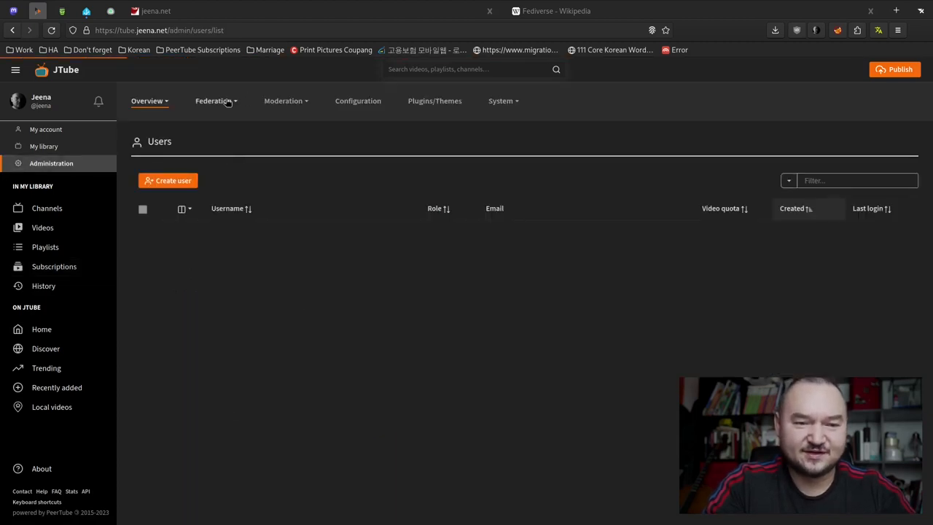
pyautogui.click(213, 101)
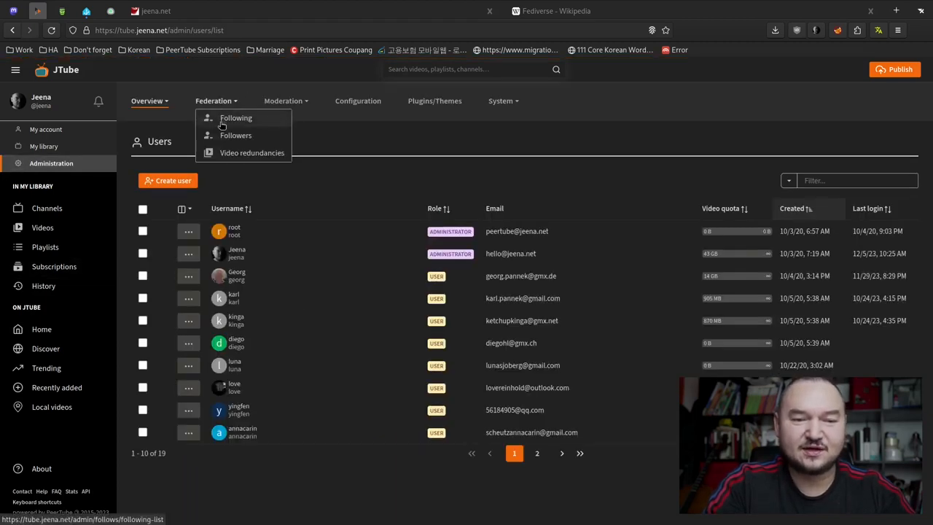
pyautogui.click(236, 117)
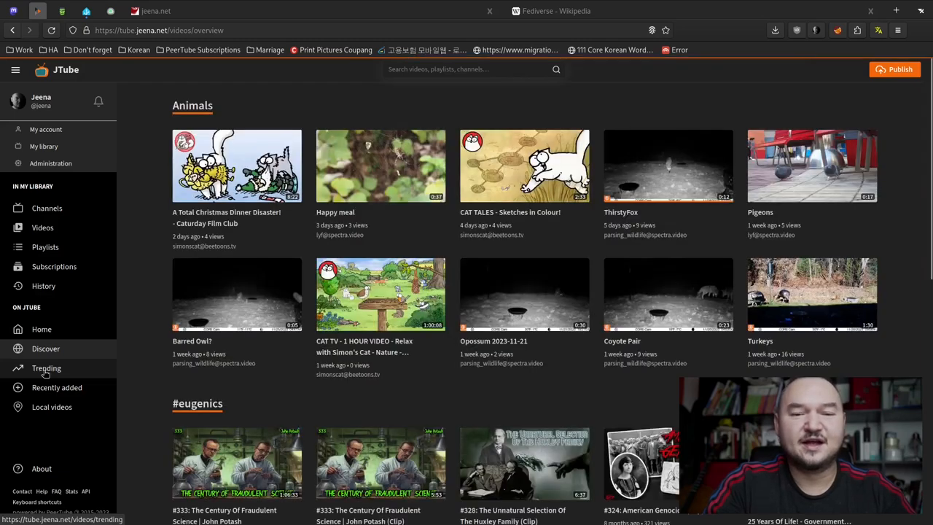
pyautogui.scroll(-3)
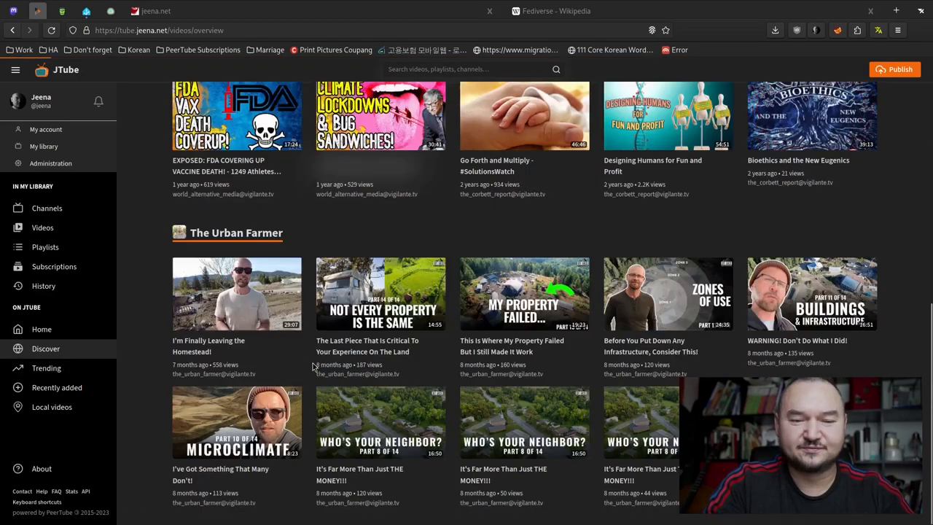
pyautogui.moveTo(225, 361)
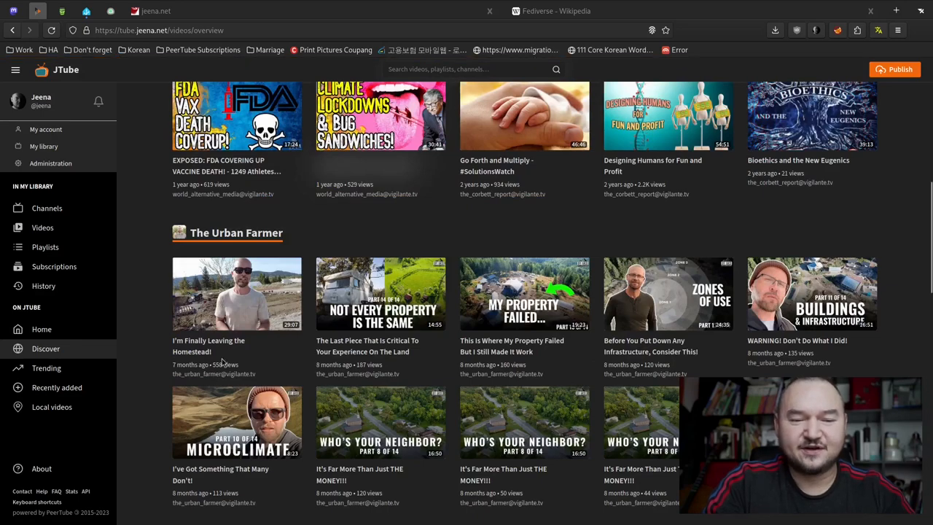
pyautogui.scroll(-3)
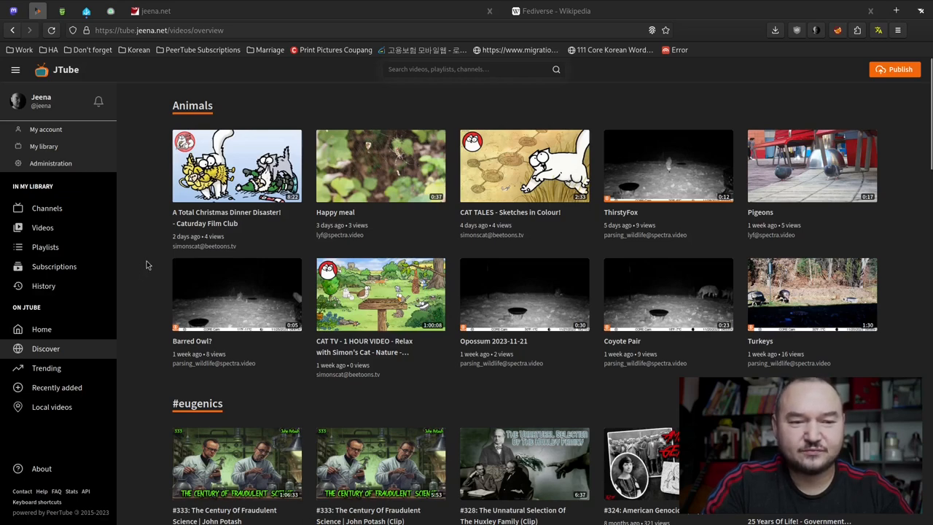
pyautogui.moveTo(47, 207)
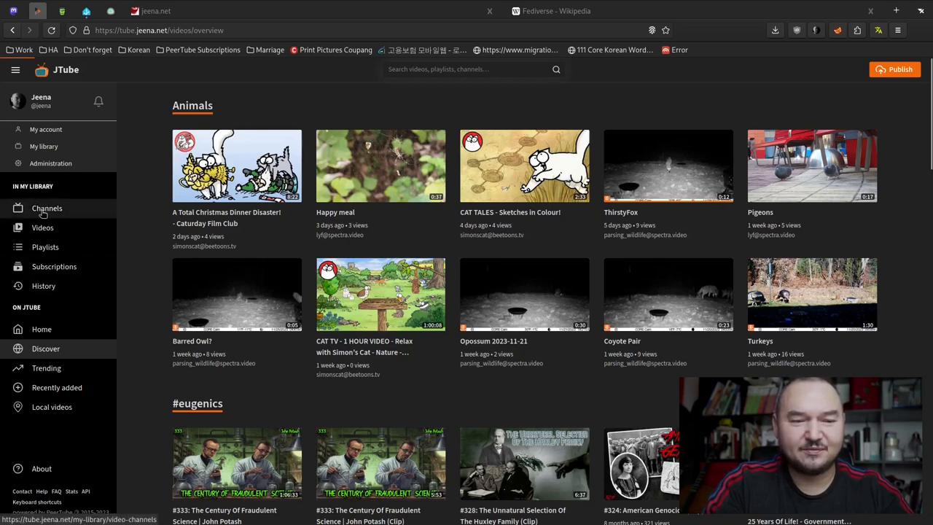
# Go to the user's channels and view the PeerTube Admin Chronicles channel page.
pyautogui.click(47, 207)
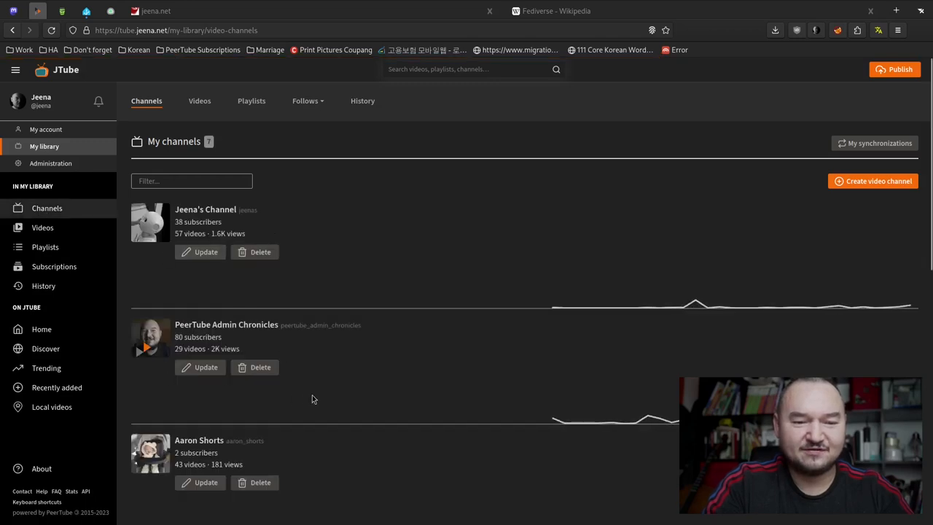
pyautogui.click(226, 324)
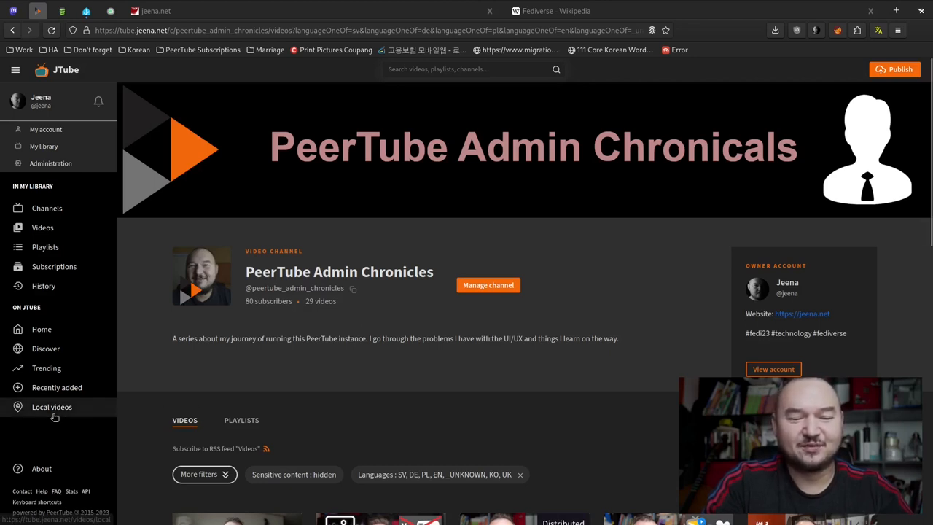
pyautogui.moveTo(41, 469)
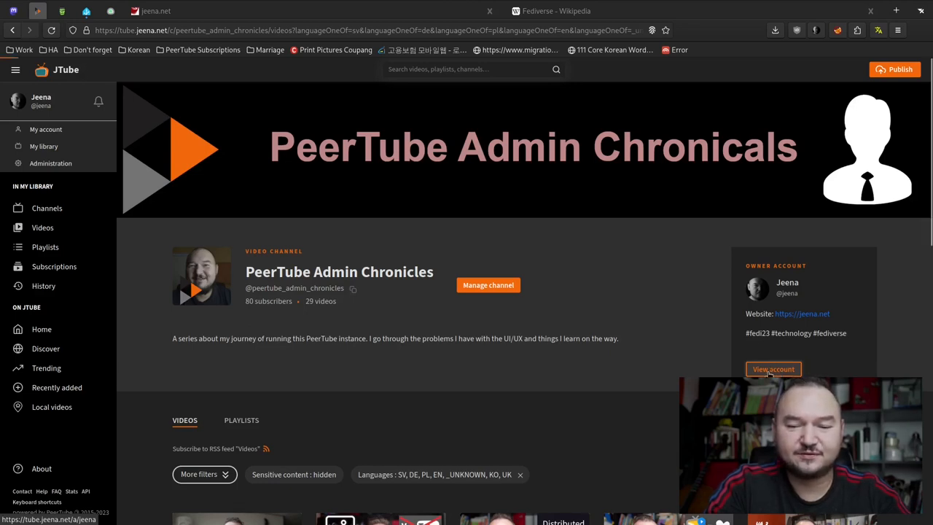
# Visit the channel owner's account page, then browse the My channels library list.
pyautogui.click(773, 369)
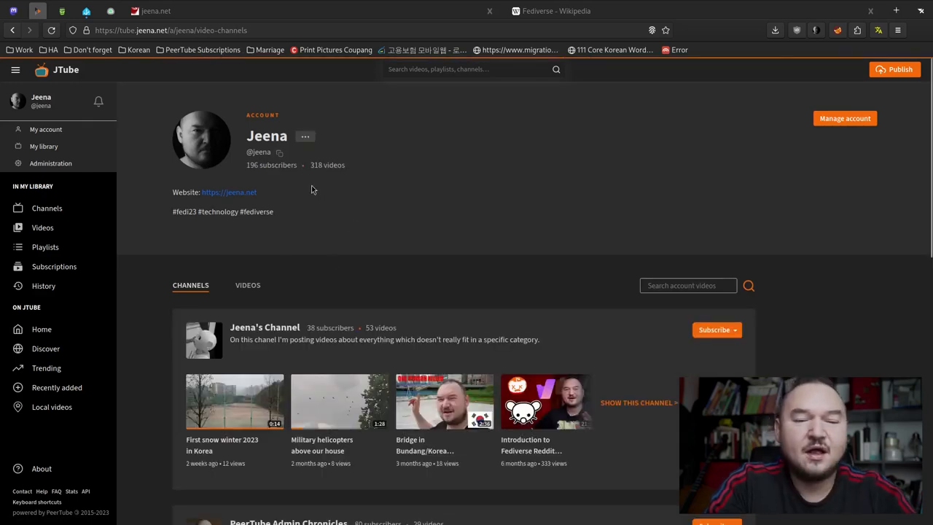
pyautogui.moveTo(283, 196)
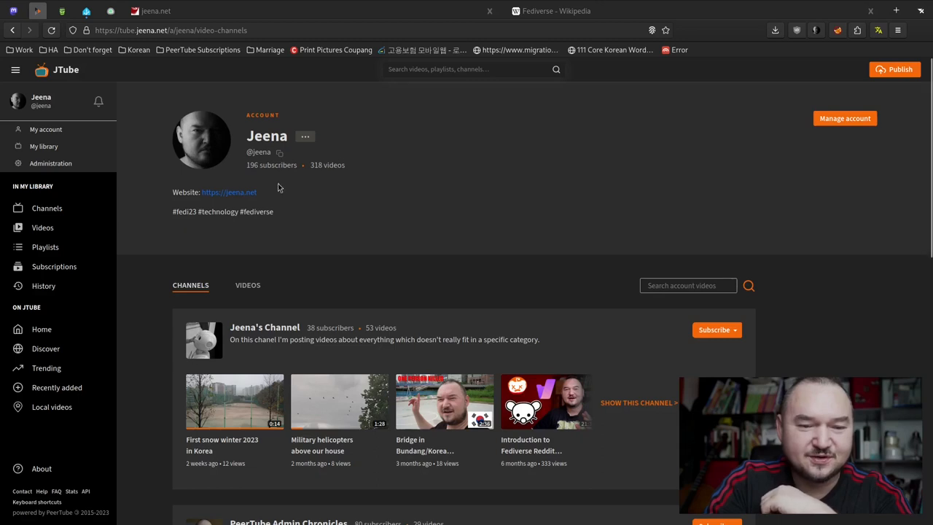
pyautogui.moveTo(277, 99)
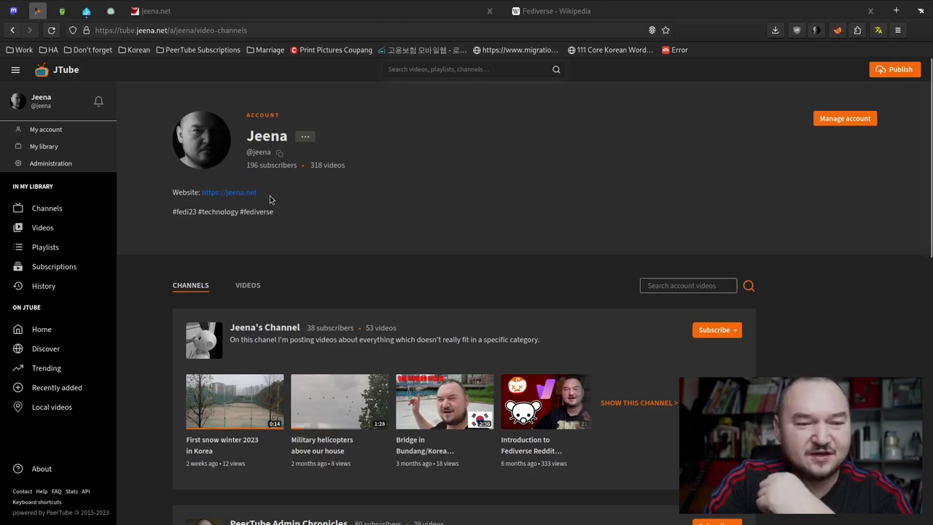
pyautogui.moveTo(306, 173)
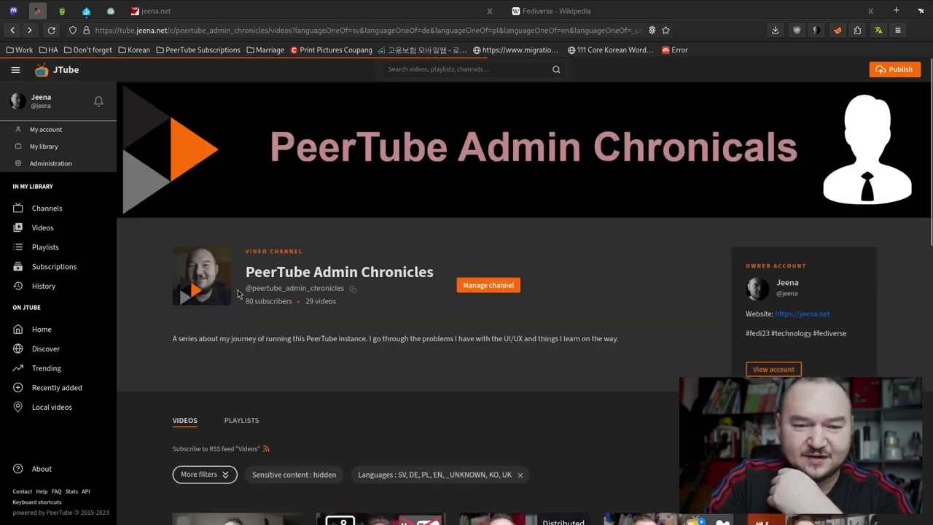
pyautogui.moveTo(167, 359)
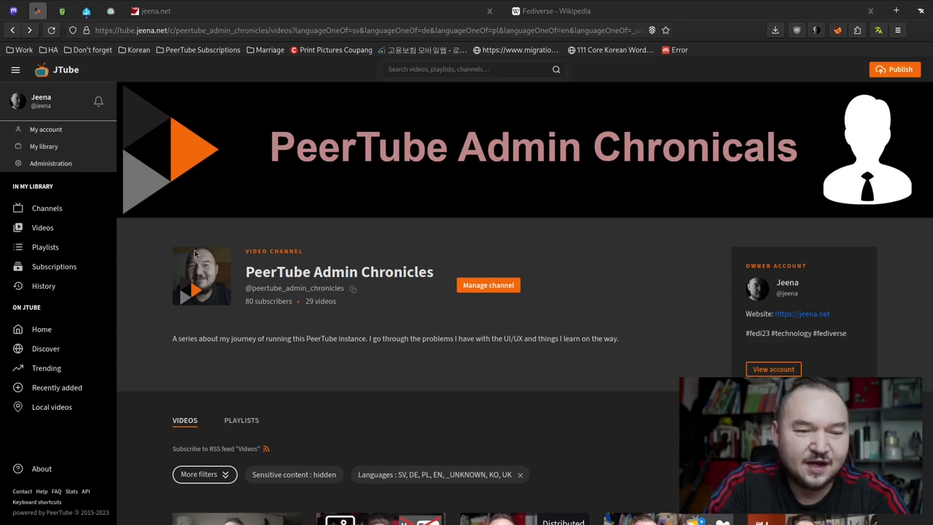
pyautogui.click(43, 145)
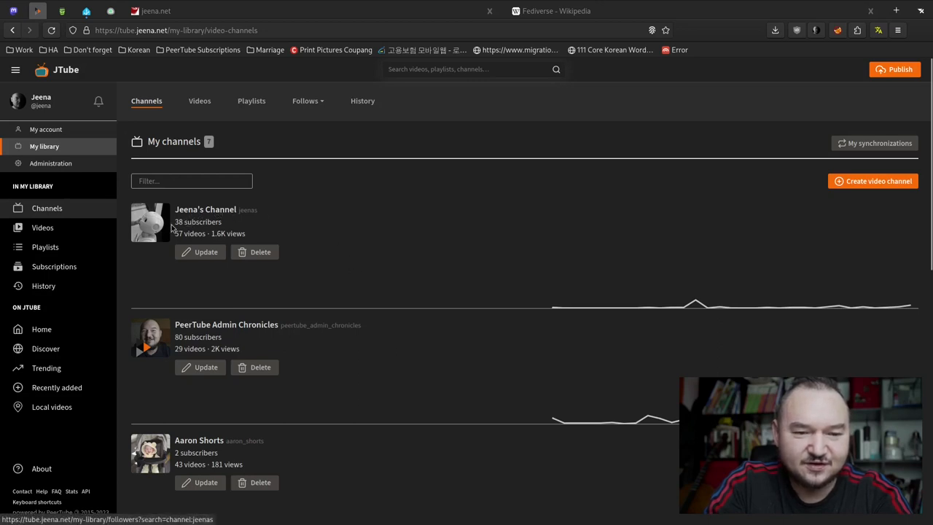
pyautogui.scroll(-3)
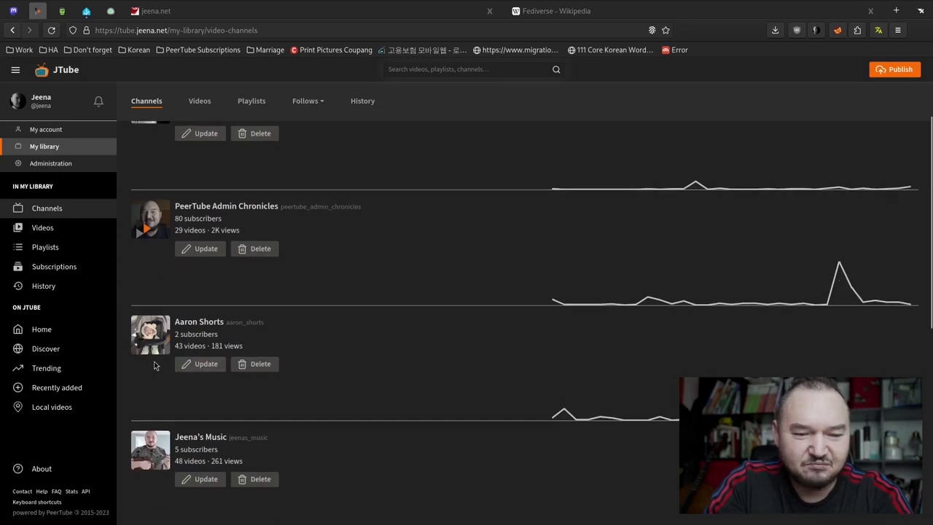
pyautogui.scroll(3)
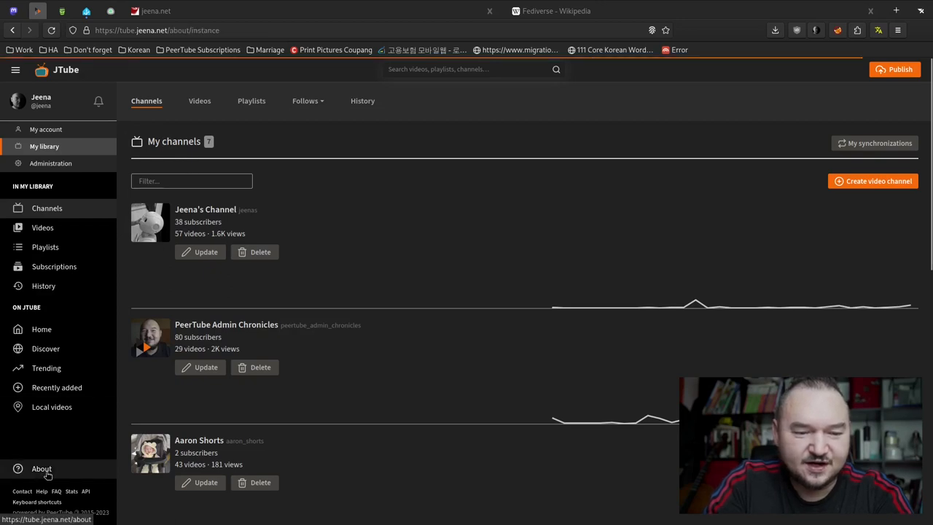
# View the JTube About page with its instance statistics.
pyautogui.click(41, 469)
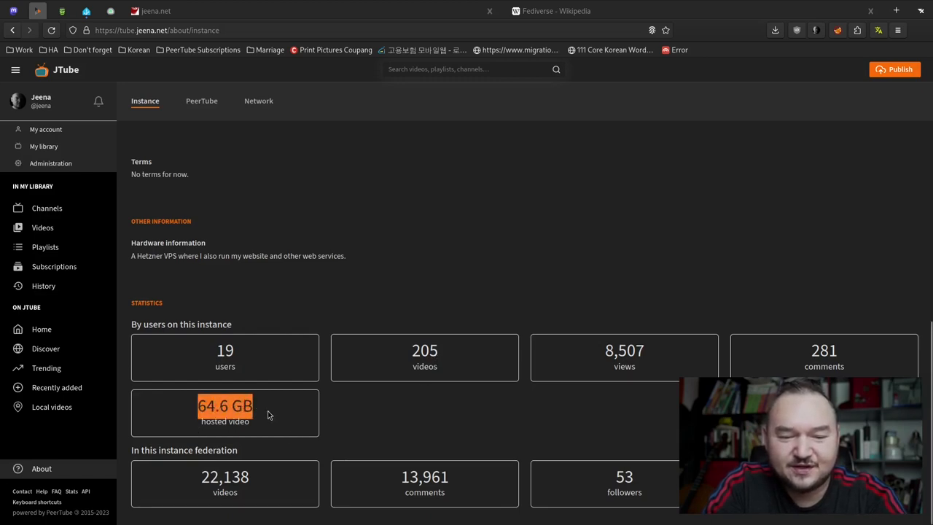
pyautogui.moveTo(344, 424)
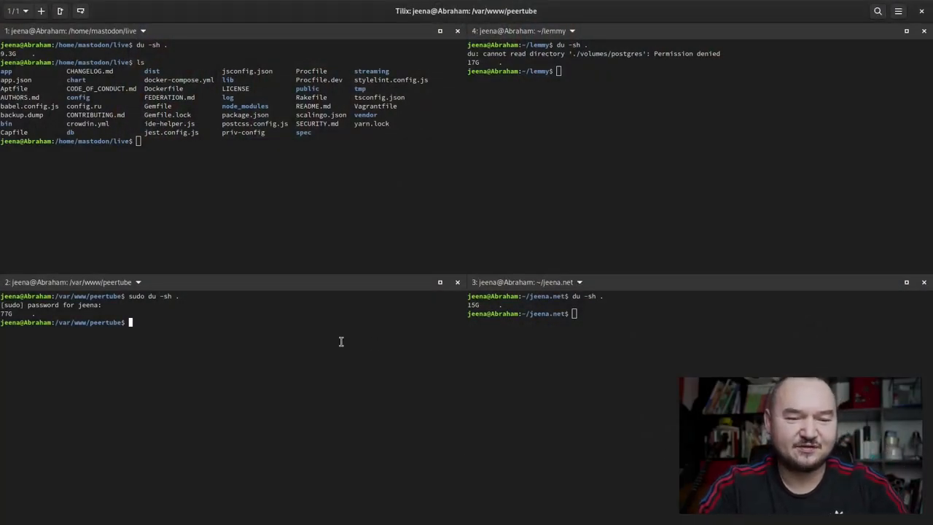
# List the /var/www/peertube directory and its peertube-latest folder with ls.
pyautogui.write('ls')
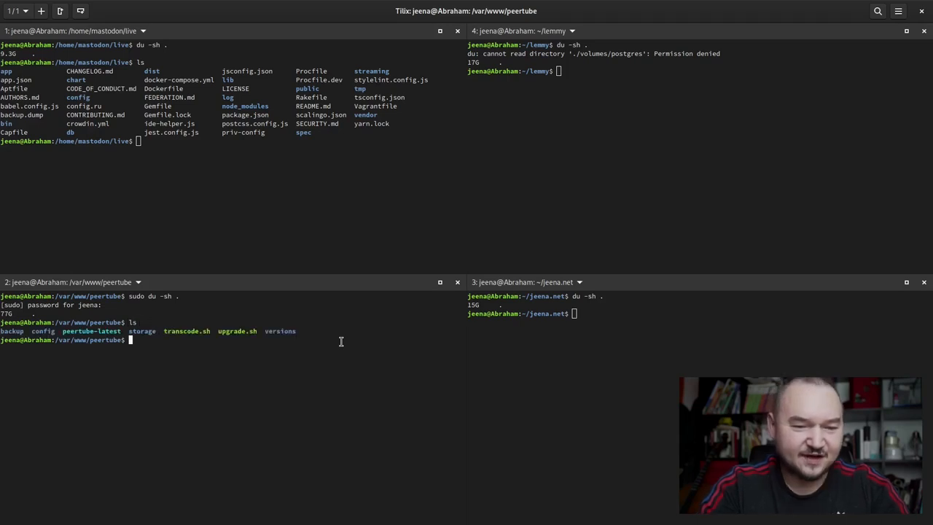
pyautogui.write('ls')
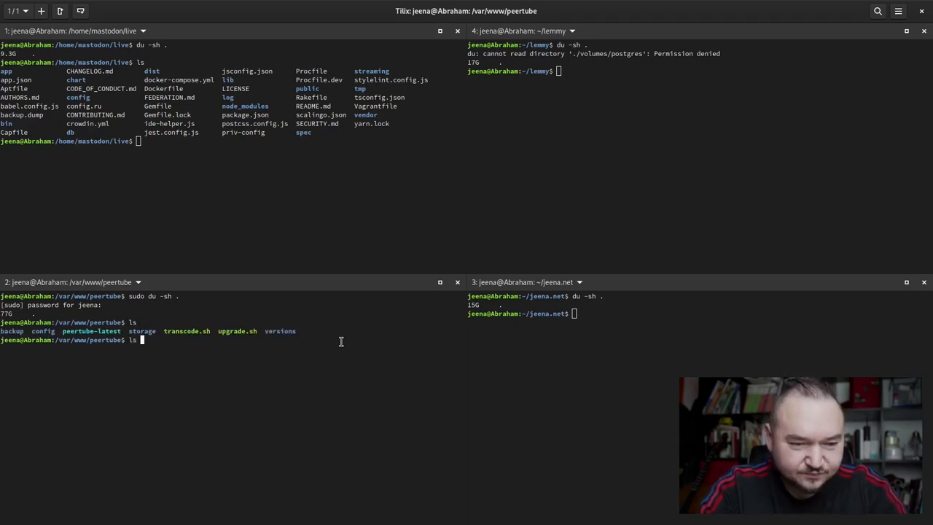
pyautogui.write('ls peertube-latest')
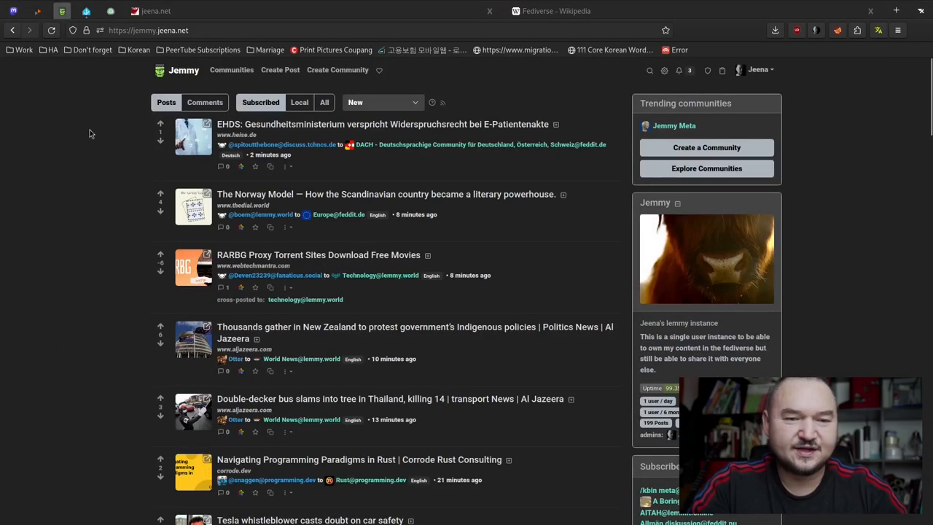
pyautogui.moveTo(140, 127)
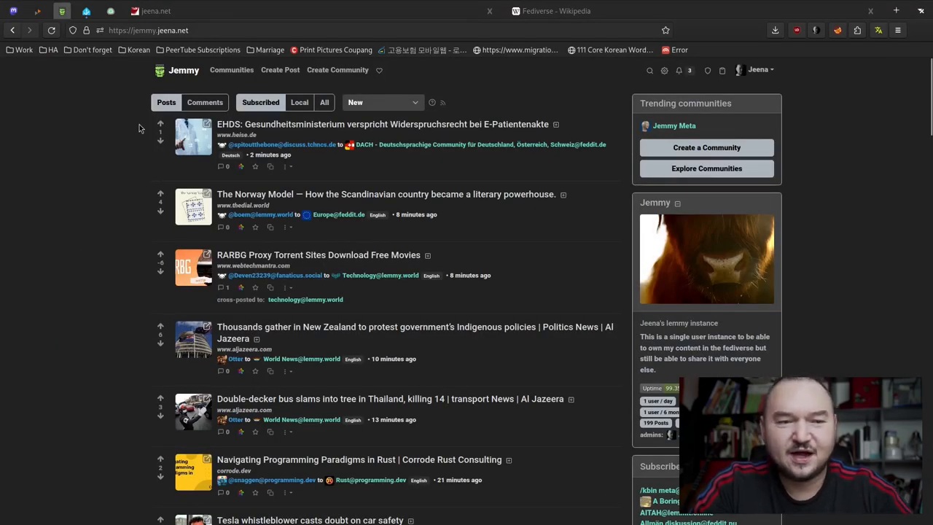
pyautogui.moveTo(133, 70)
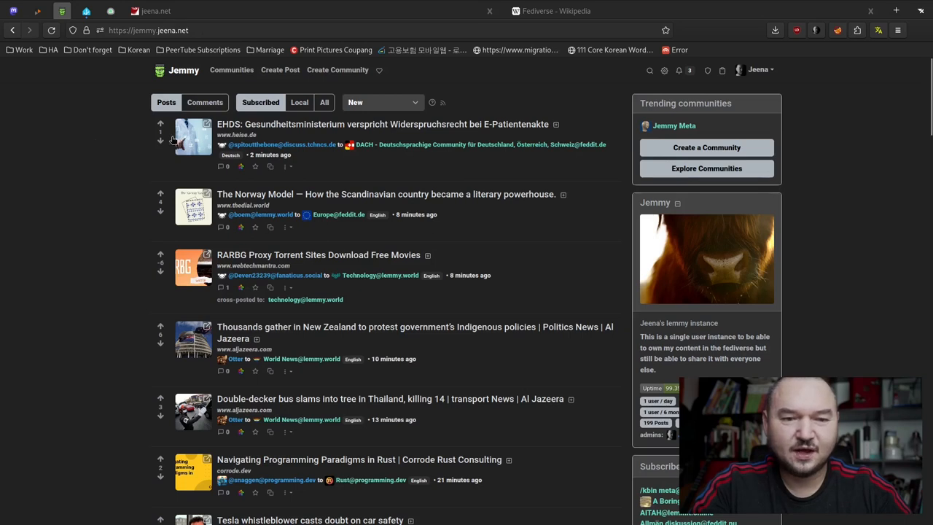
pyautogui.moveTo(344, 178)
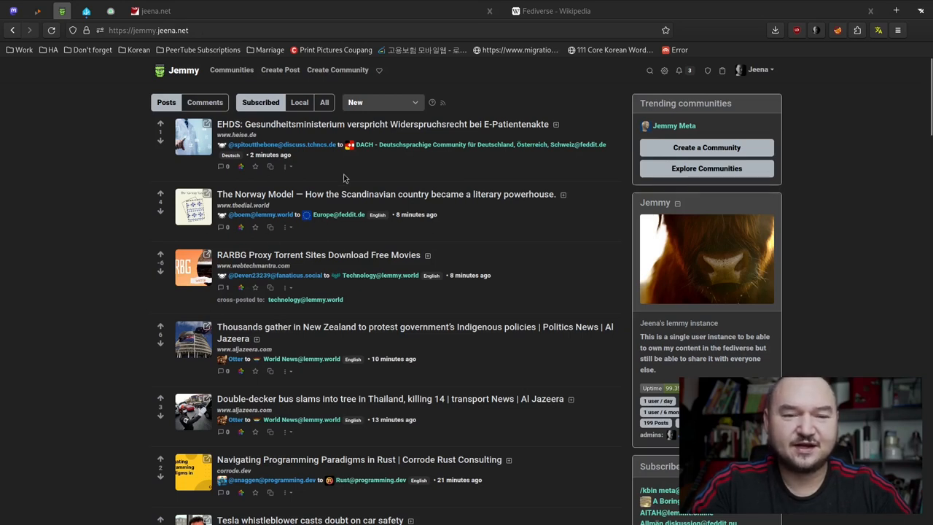
pyautogui.moveTo(523, 350)
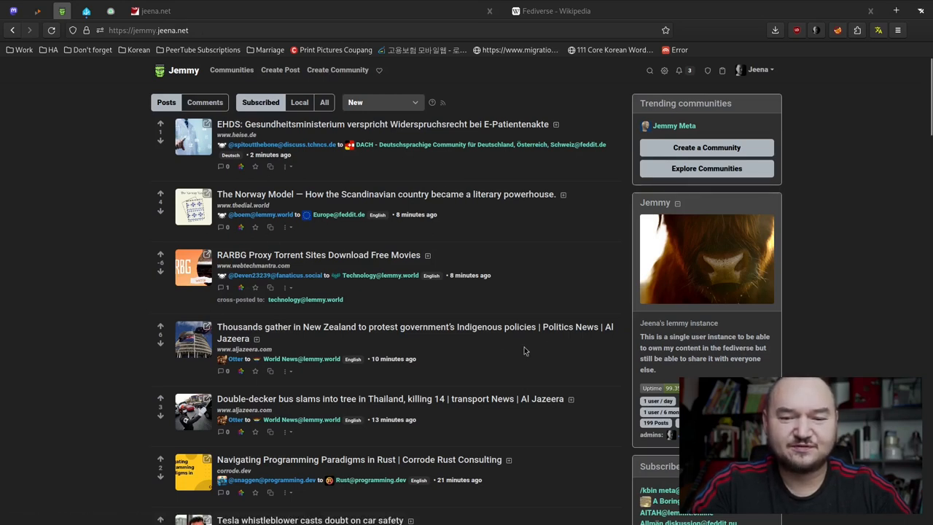
# Filter Jemmy's Communities page to Local, leaving only Jemmy Meta.
pyautogui.scroll(-3)
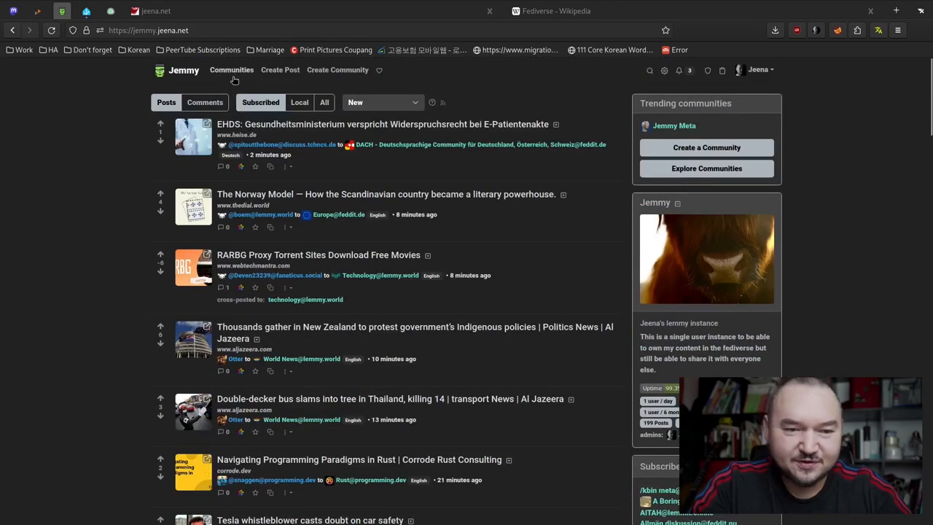
pyautogui.click(230, 70)
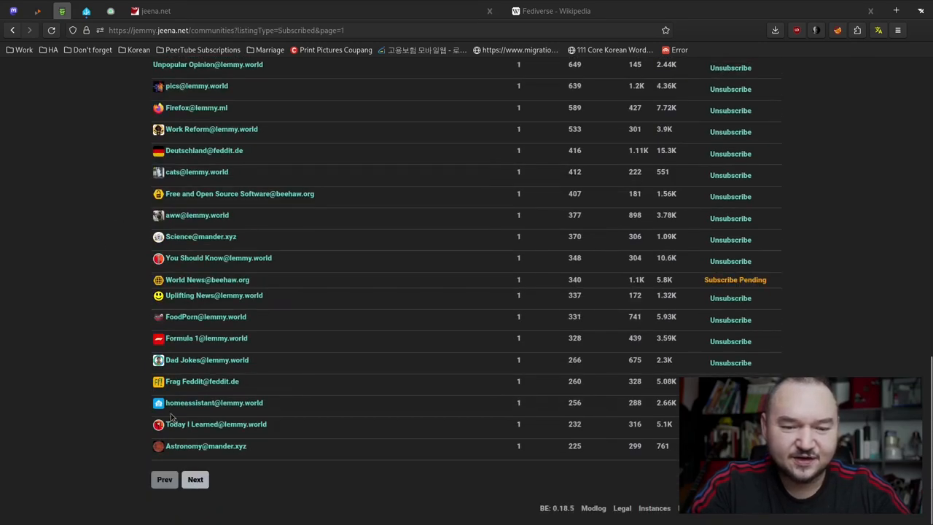
pyautogui.click(195, 479)
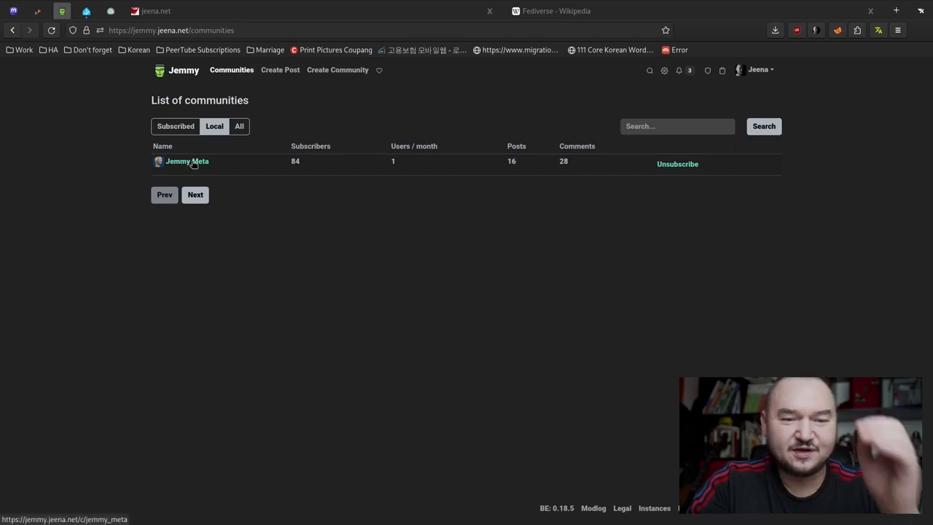
# Browse the Jemmy Meta community, then return to the subscribed front-page feed.
pyautogui.click(187, 161)
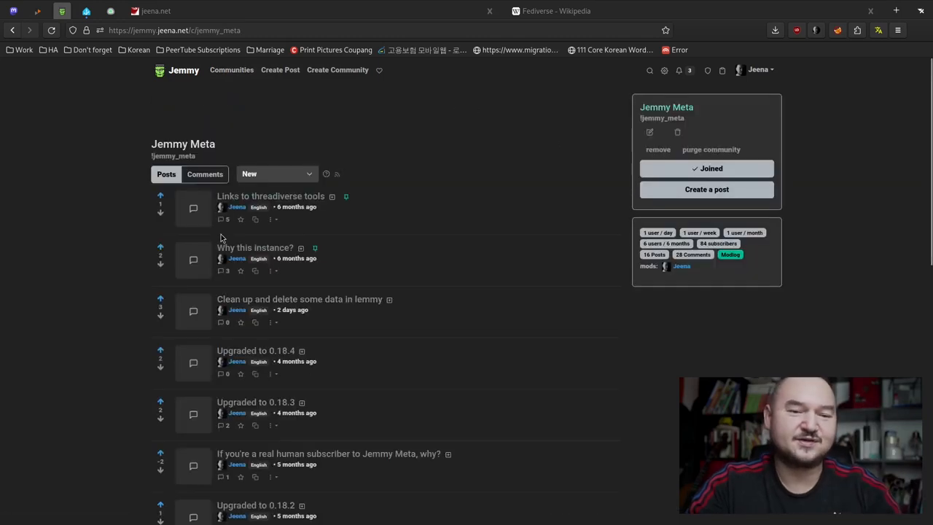
pyautogui.scroll(-3)
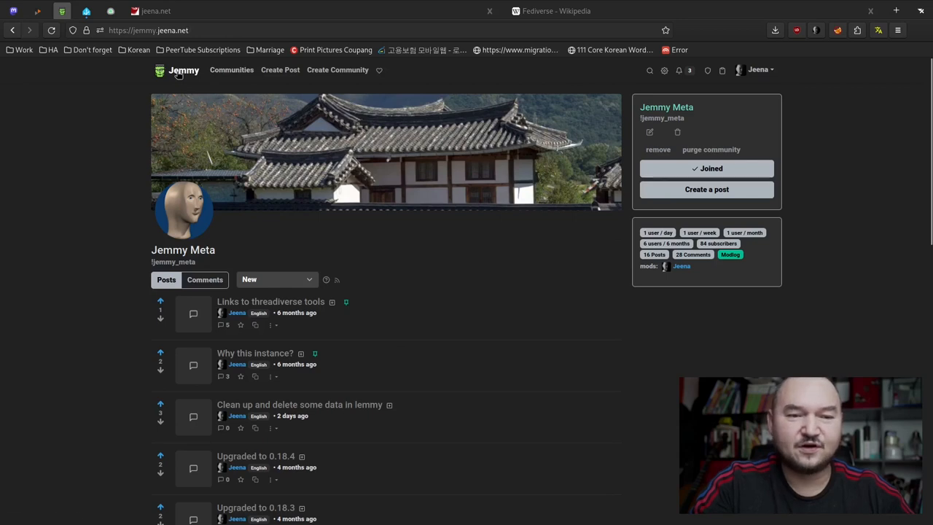
pyautogui.click(184, 70)
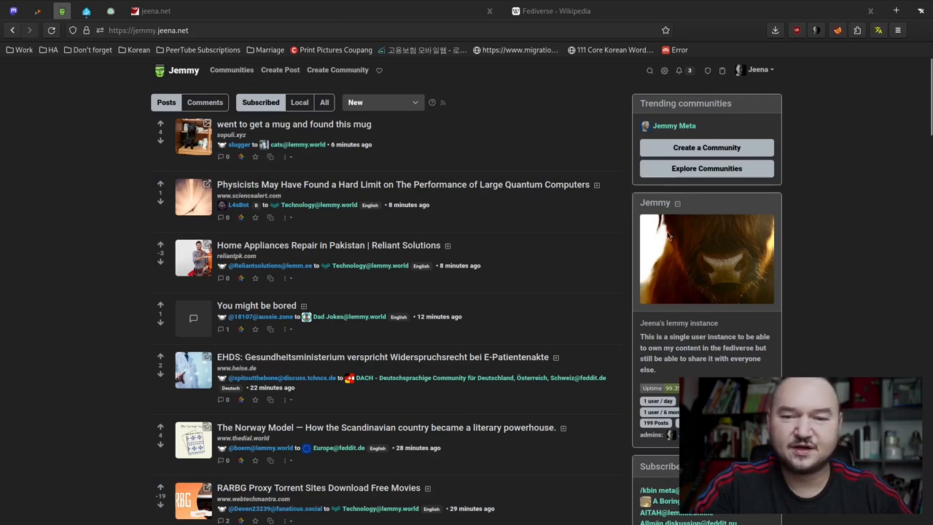
pyautogui.moveTo(337, 316)
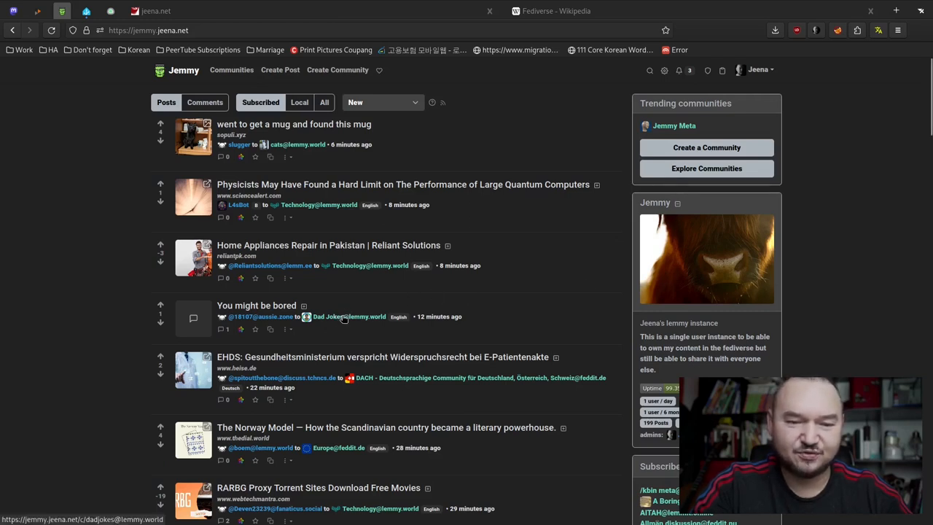
pyautogui.moveTo(442, 299)
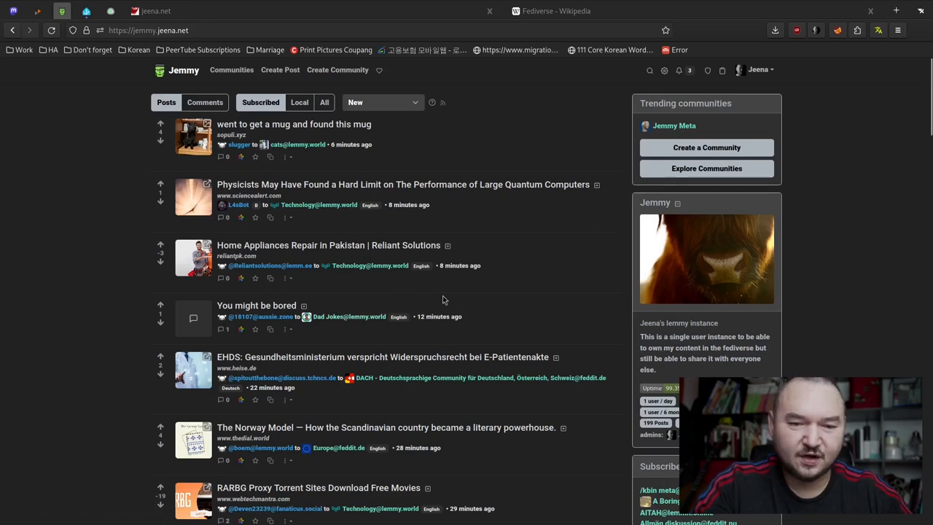
# Scroll down the subscribed feed to see more federated posts and the subscribed communities list.
pyautogui.scroll(-3)
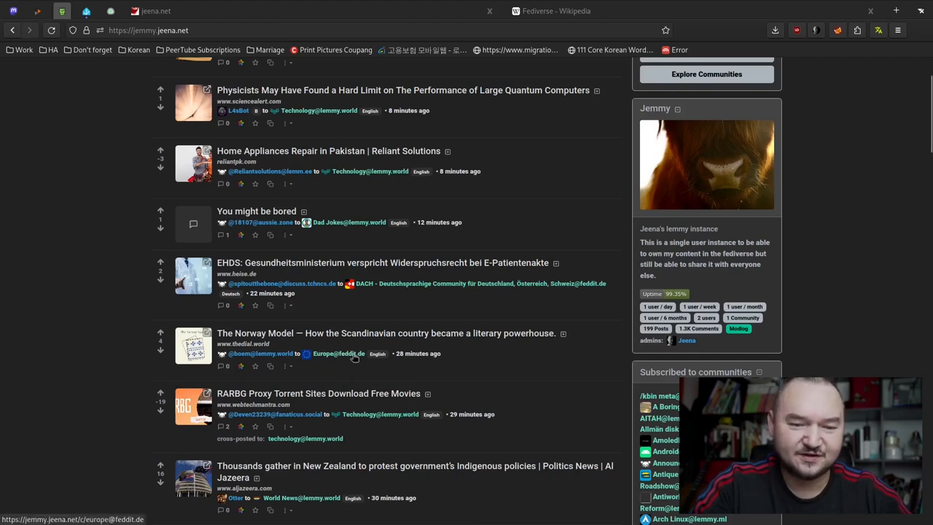
pyautogui.scroll(-3)
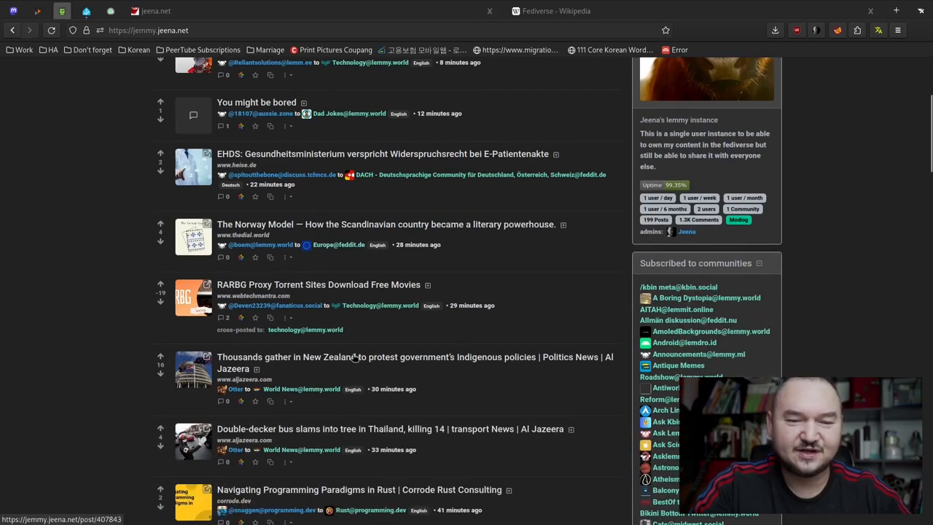
pyautogui.scroll(-3)
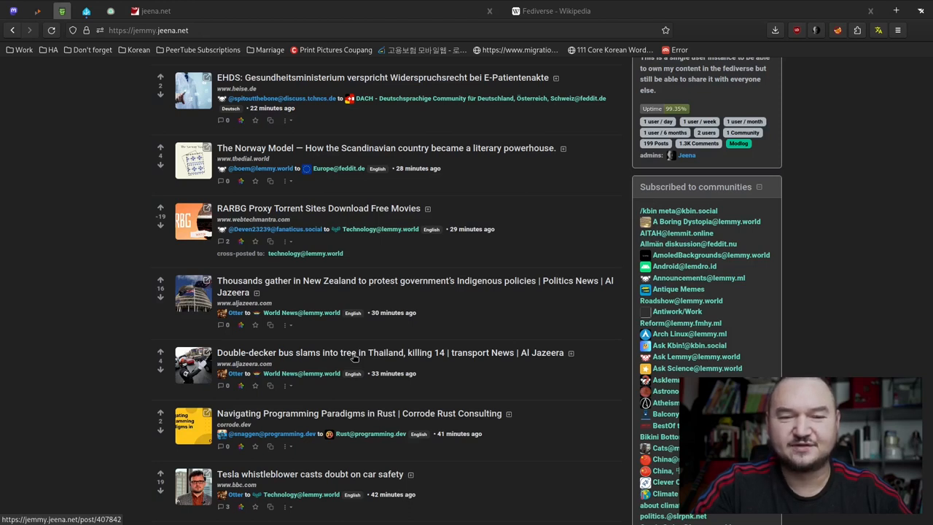
pyautogui.moveTo(592, 391)
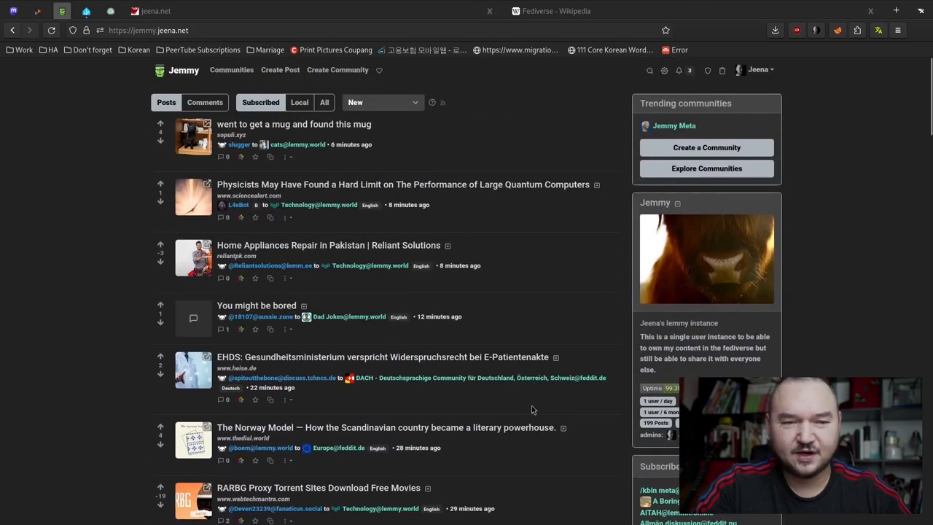
pyautogui.moveTo(124, 211)
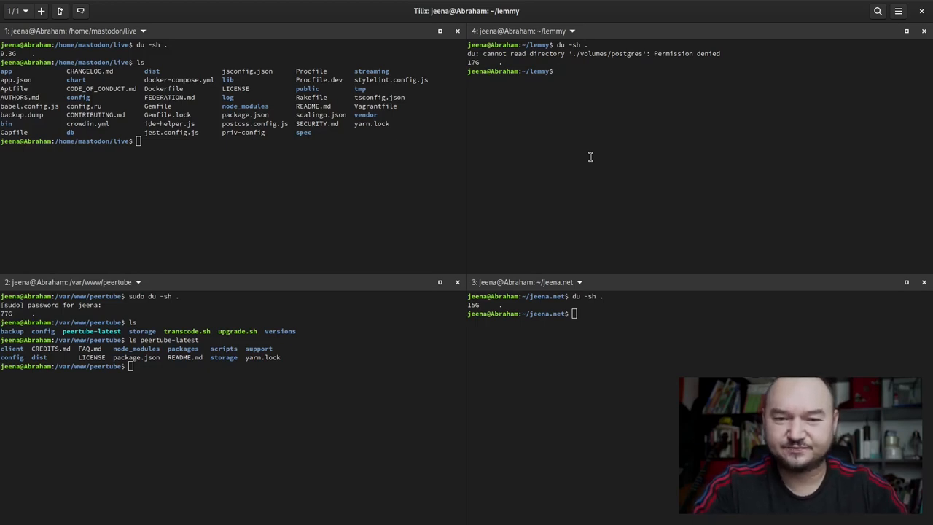
# List the lemmy install folder's files with ls (docker-compose.yml, lemmy.hjson, volumes).
pyautogui.write('ls')
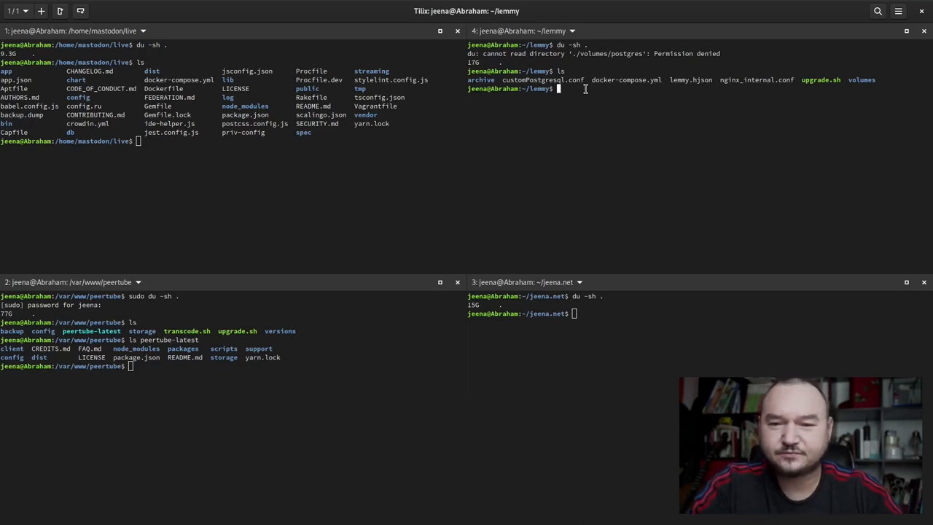
pyautogui.moveTo(676, 107)
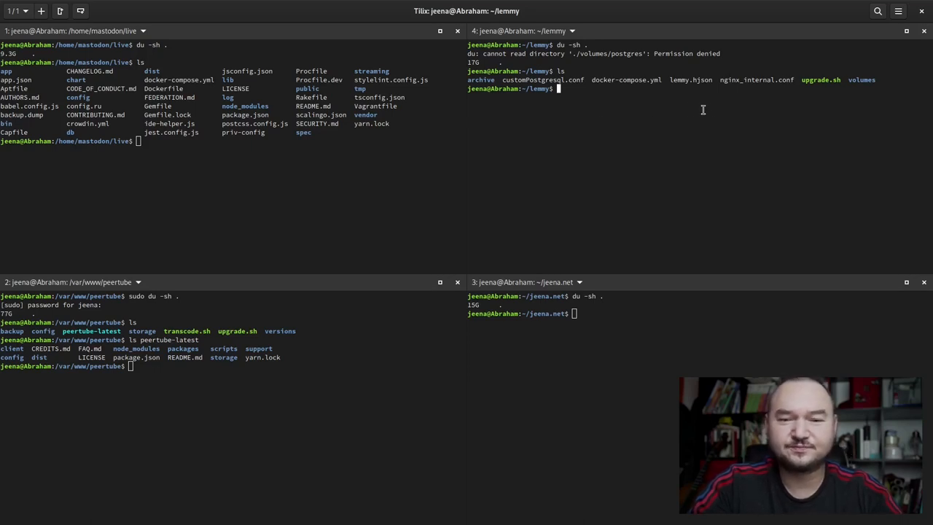
pyautogui.moveTo(663, 120)
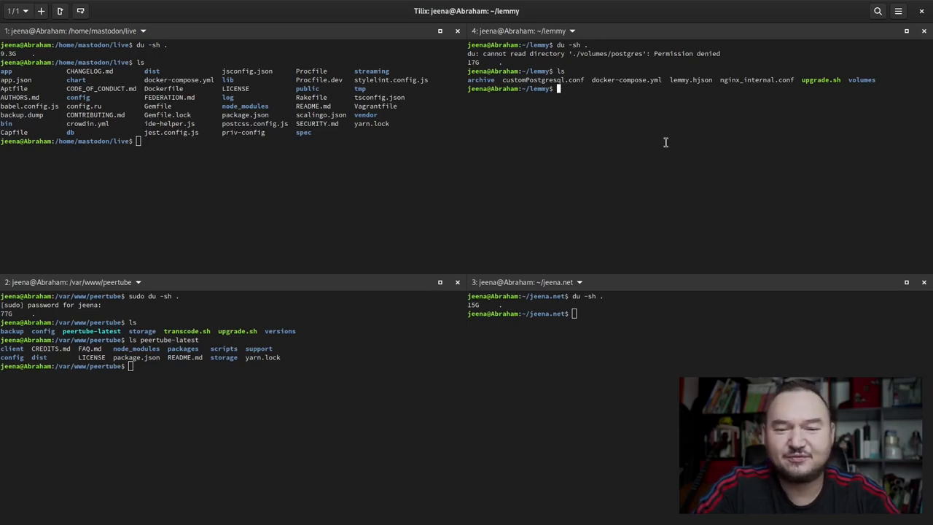
pyautogui.moveTo(670, 143)
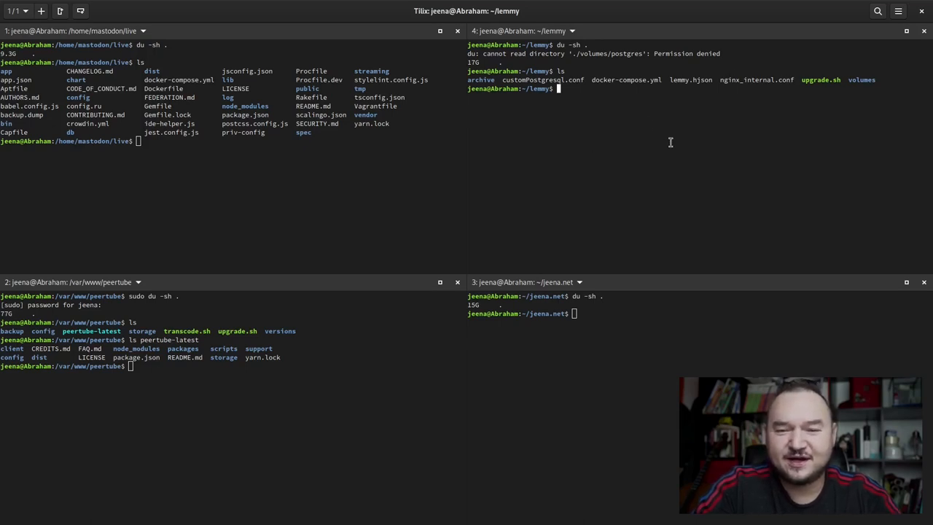
pyautogui.moveTo(630, 121)
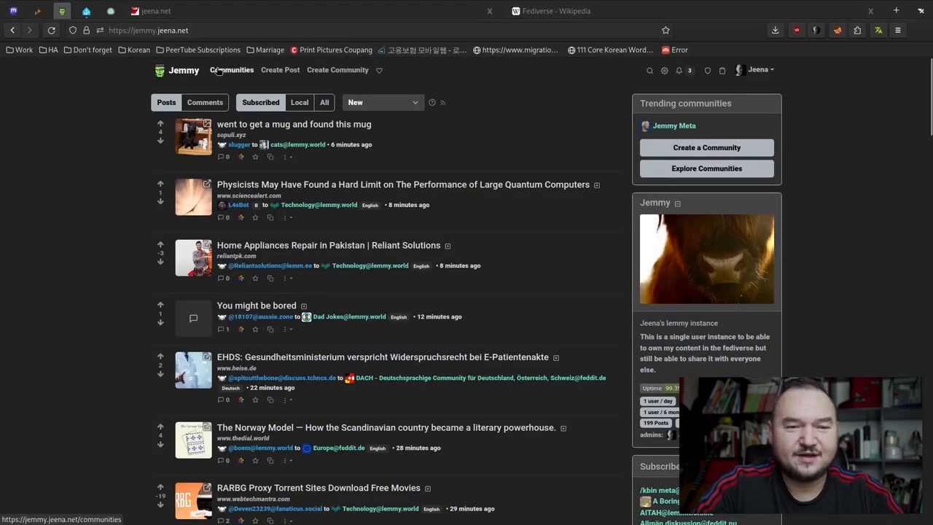
# Bring up jeena.net, browse the blog post list, then go to the podcasts page.
pyautogui.click(152, 10)
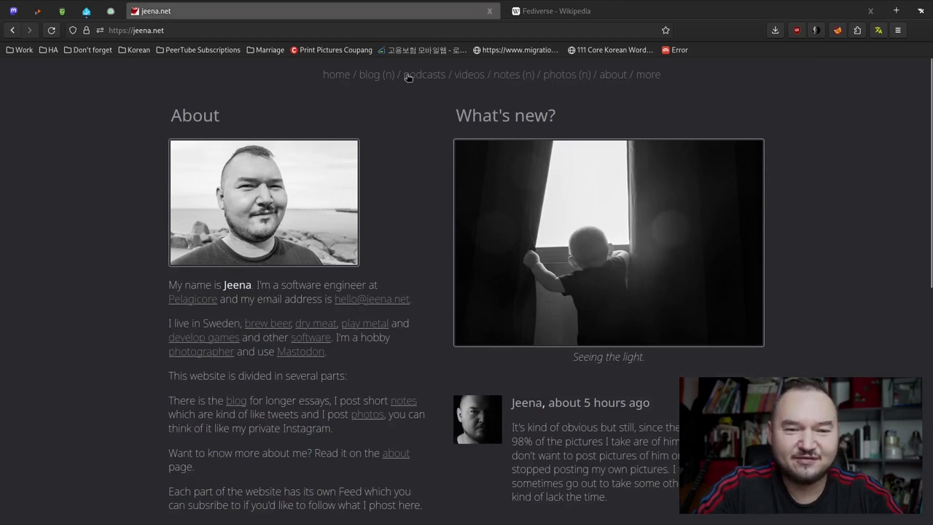
pyautogui.moveTo(369, 74)
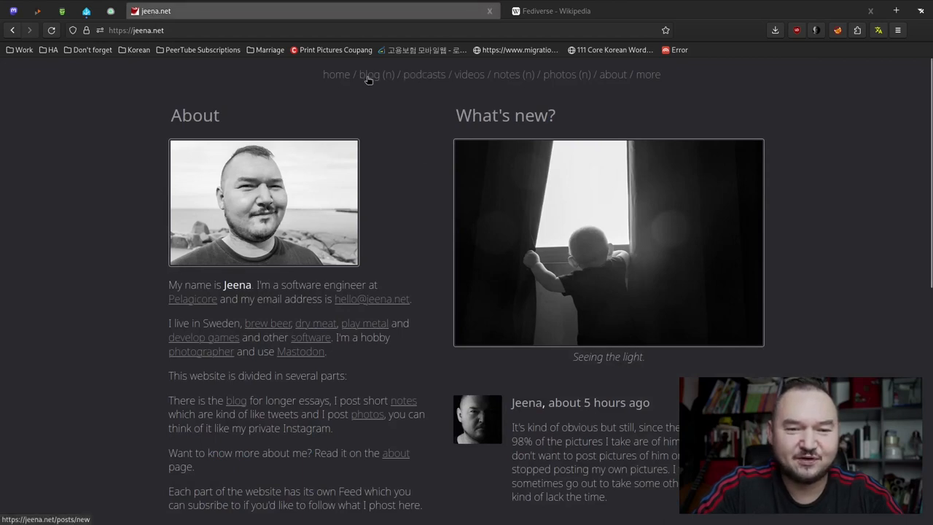
pyautogui.click(369, 73)
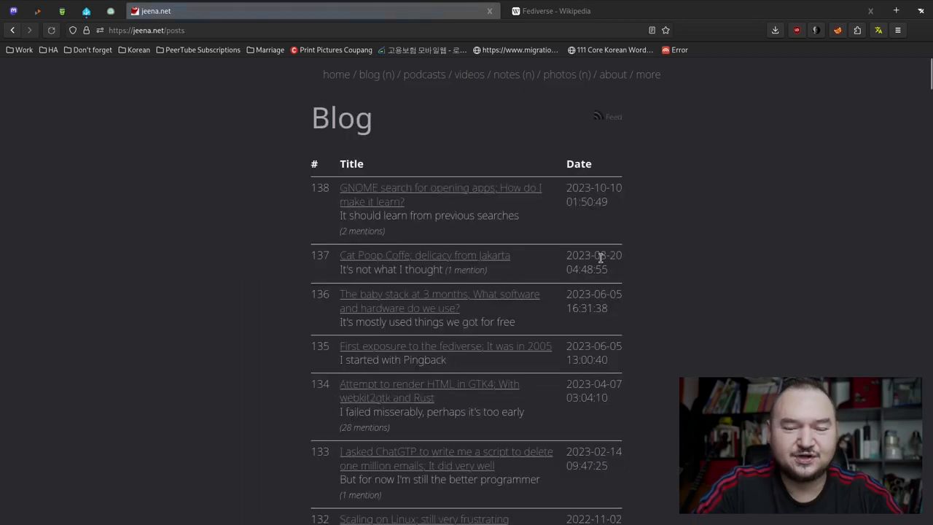
pyautogui.scroll(-3)
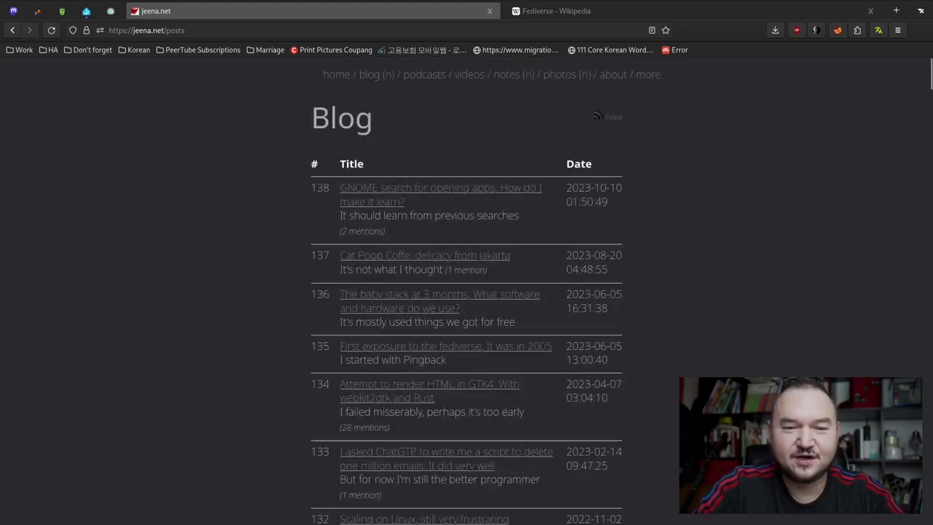
pyautogui.moveTo(422, 74)
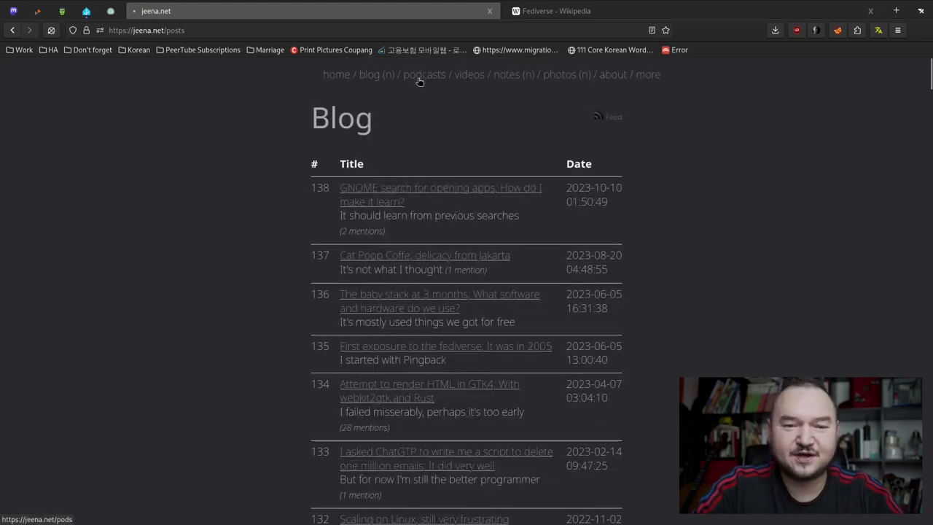
pyautogui.click(424, 75)
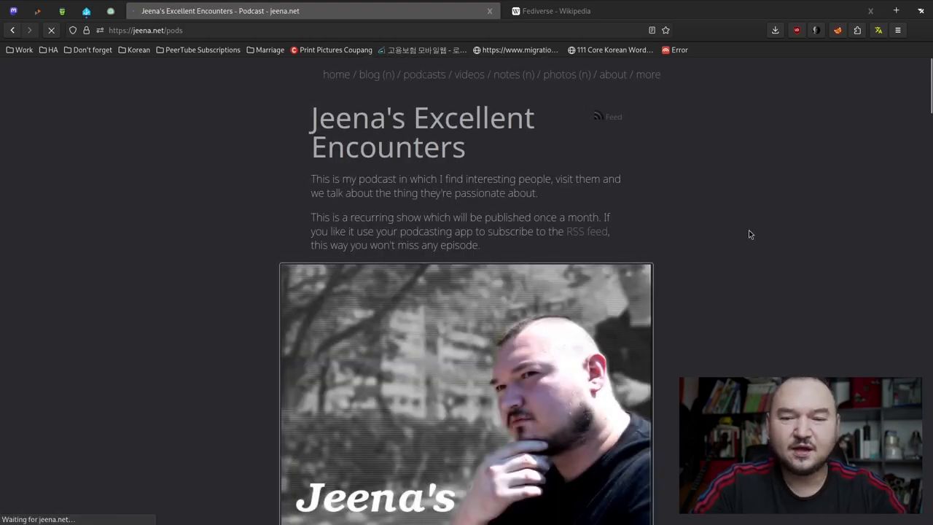
# Scroll down the Jeena's Excellent Encounters podcast page past its description and cover art.
pyautogui.scroll(-3)
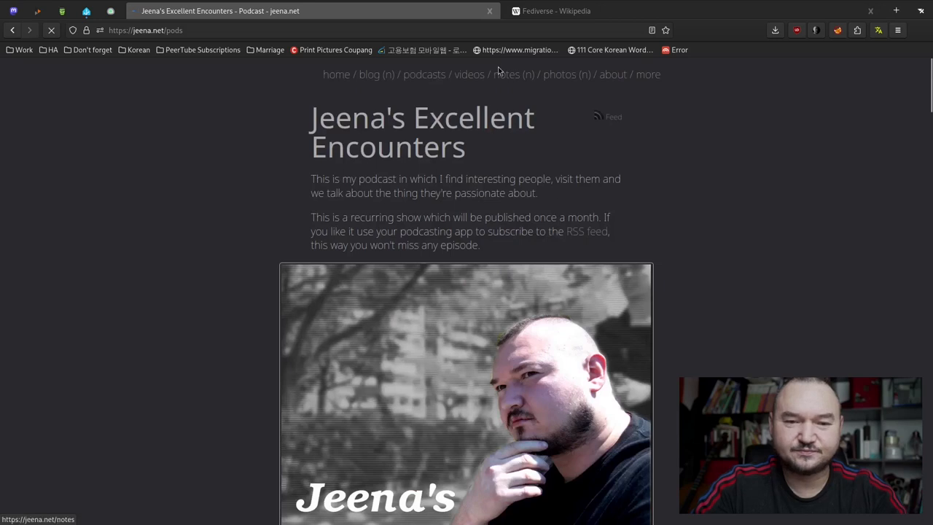
pyautogui.moveTo(506, 78)
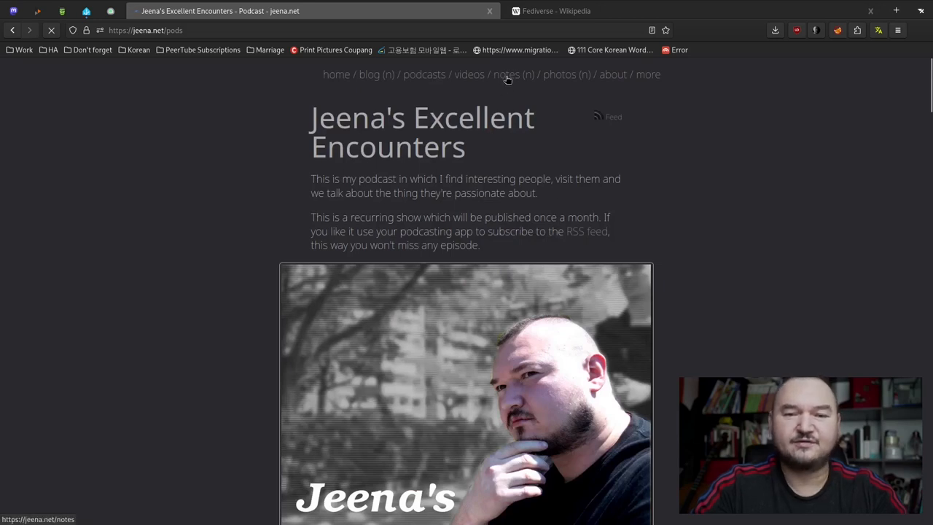
pyautogui.moveTo(221, 172)
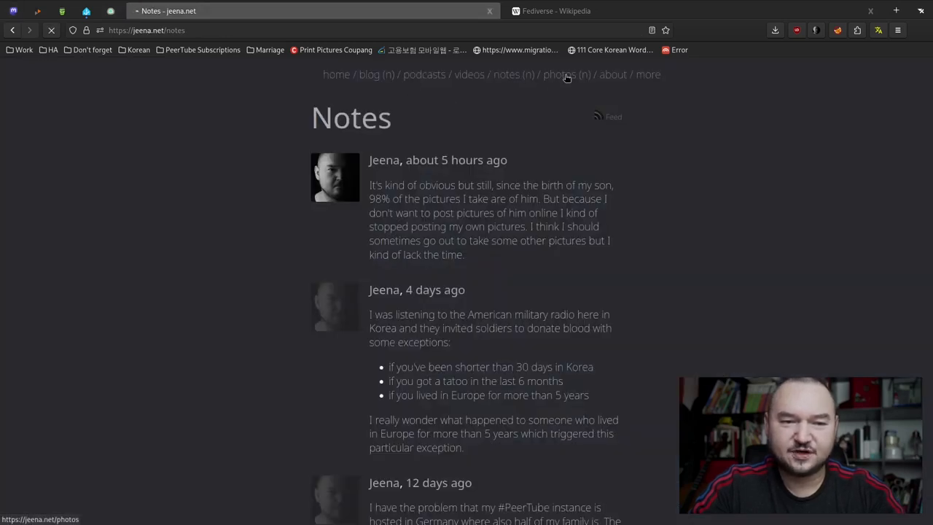
# View the Photos gallery on jeena.net, then start a fresh blank browser tab.
pyautogui.click(566, 75)
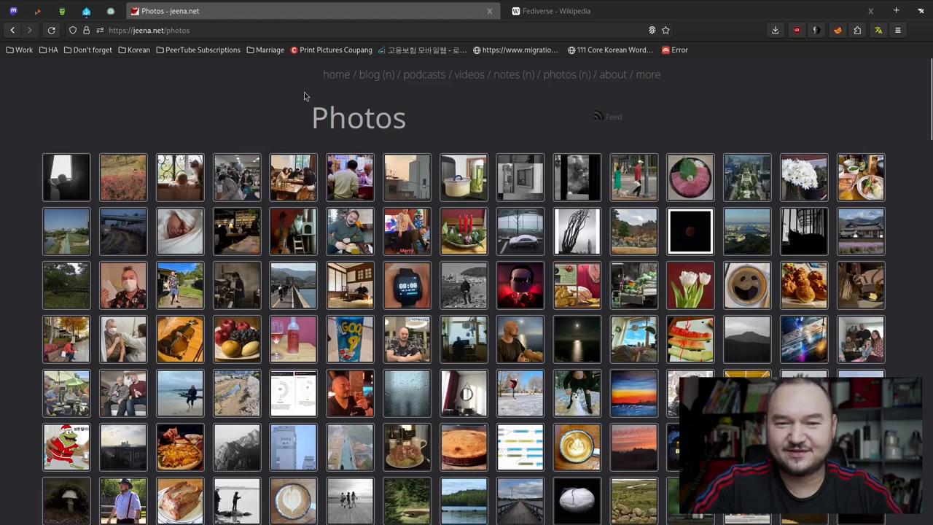
pyautogui.moveTo(542, 105)
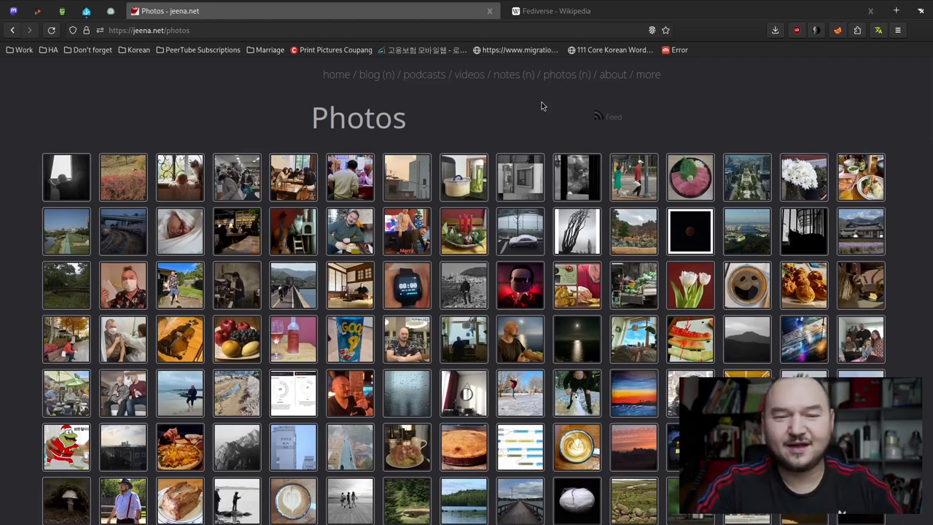
pyautogui.click(895, 11)
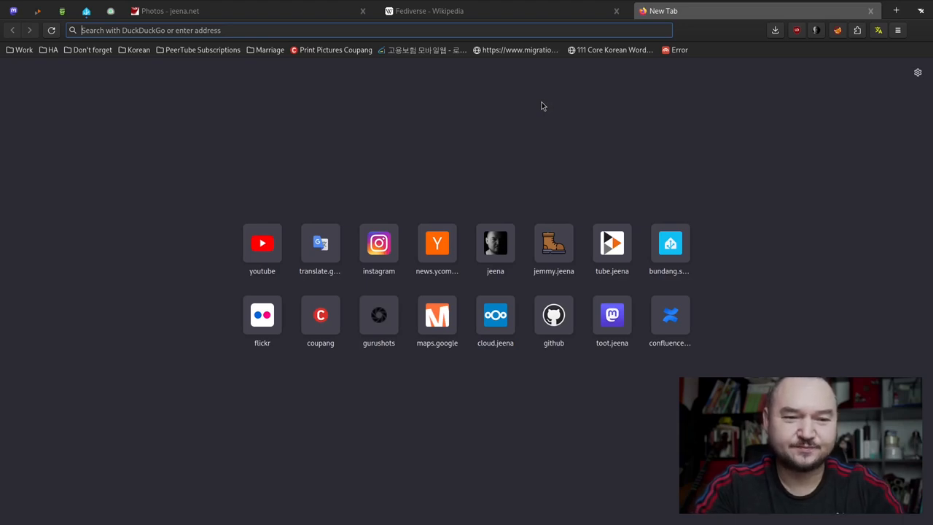
# Load paradies.jeena.net from the 'para' address suggestion and go to its Artikel listing.
pyautogui.write('para\\')
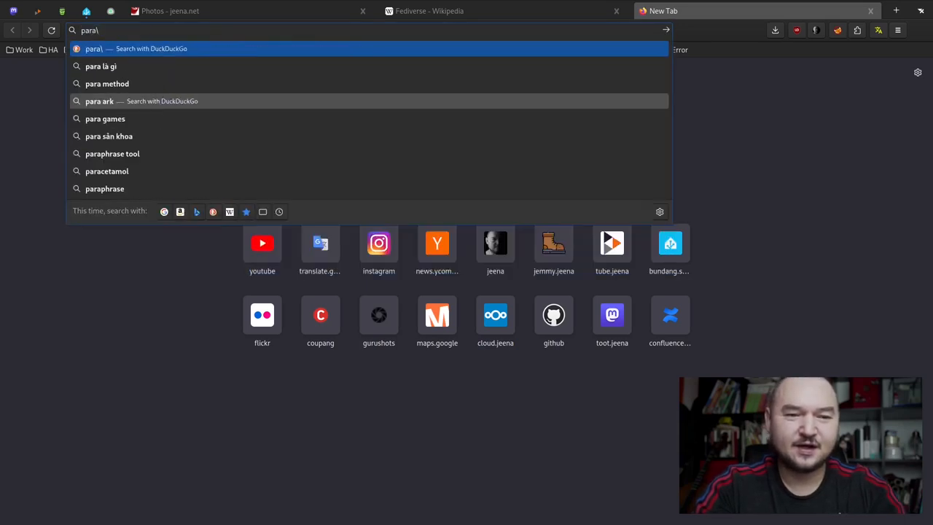
pyautogui.press('Backspace')
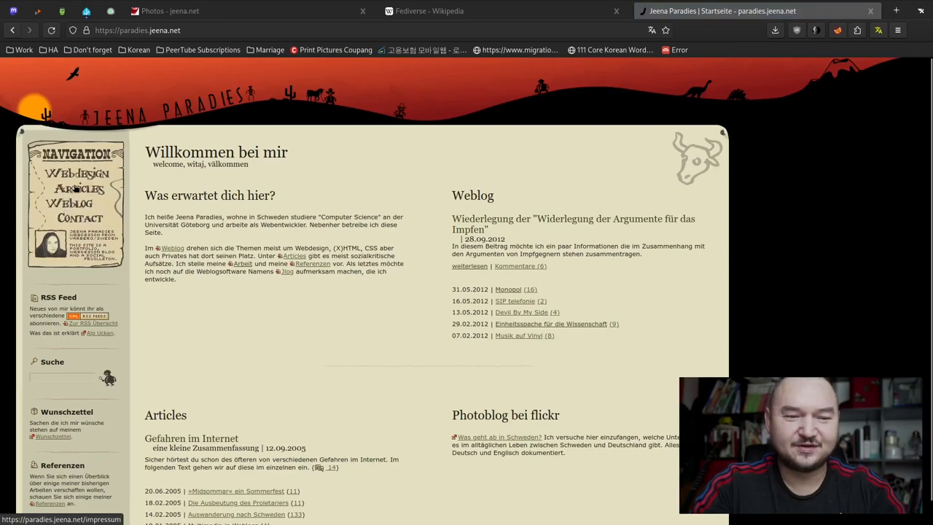
pyautogui.click(79, 188)
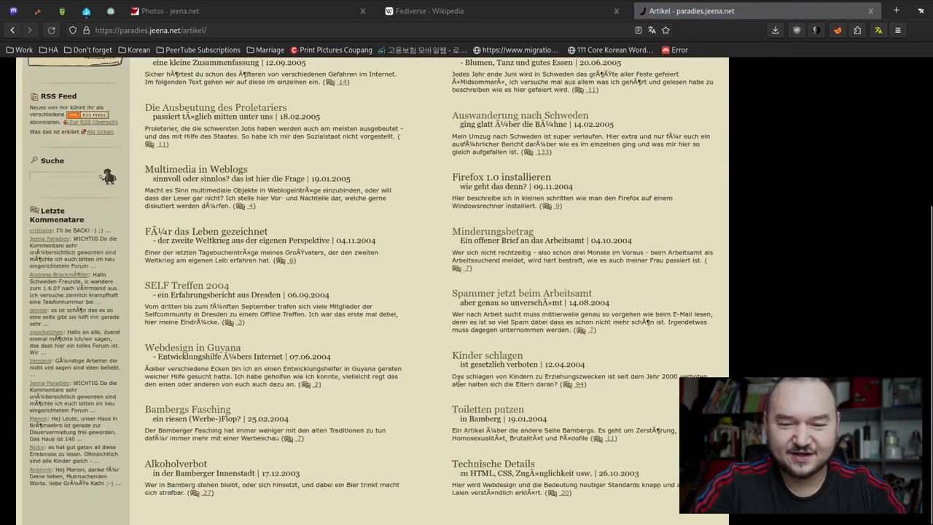